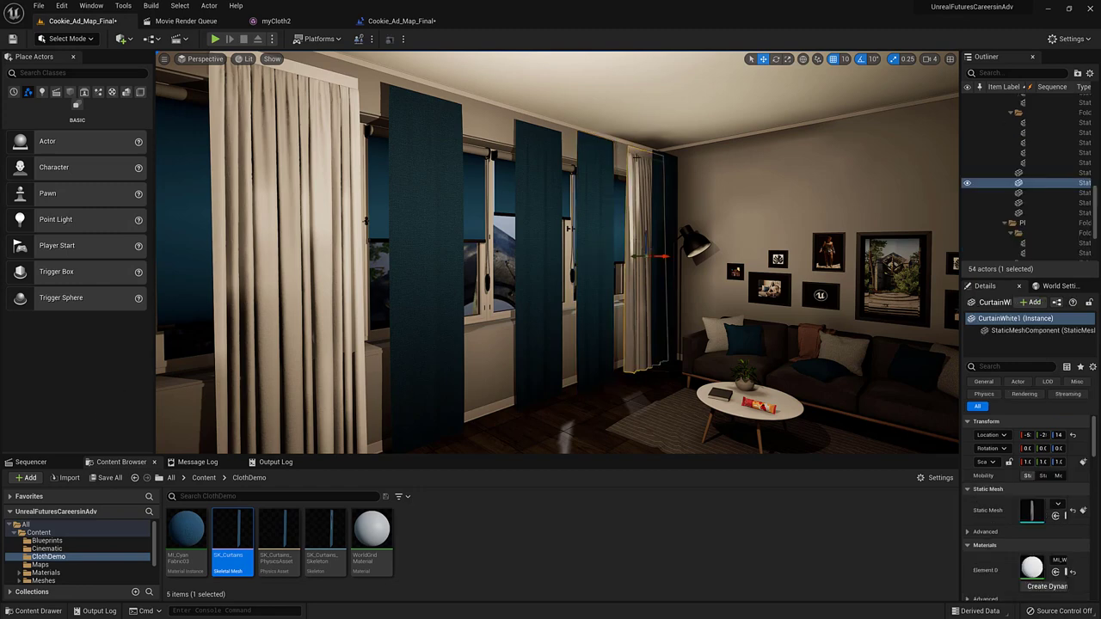
{"action": "mouse_move", "coordinate": [936, 27]}
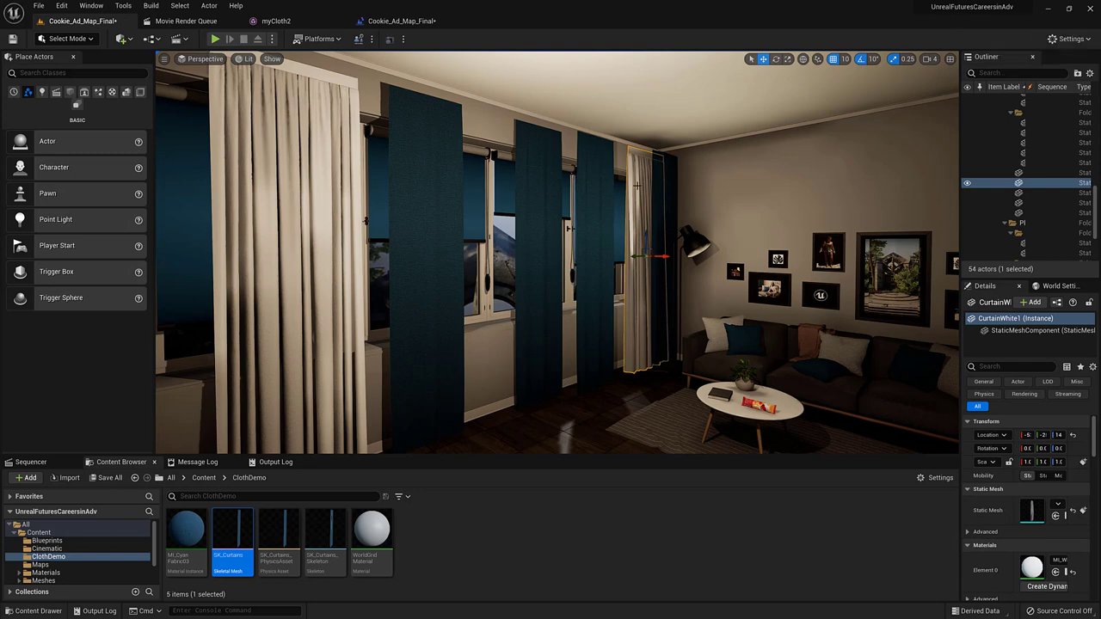
- Open the Meshes folder, start exporting SM_CurtainBack as FBX, then cancel the save
{"action": "left_click", "coordinate": [43, 553]}
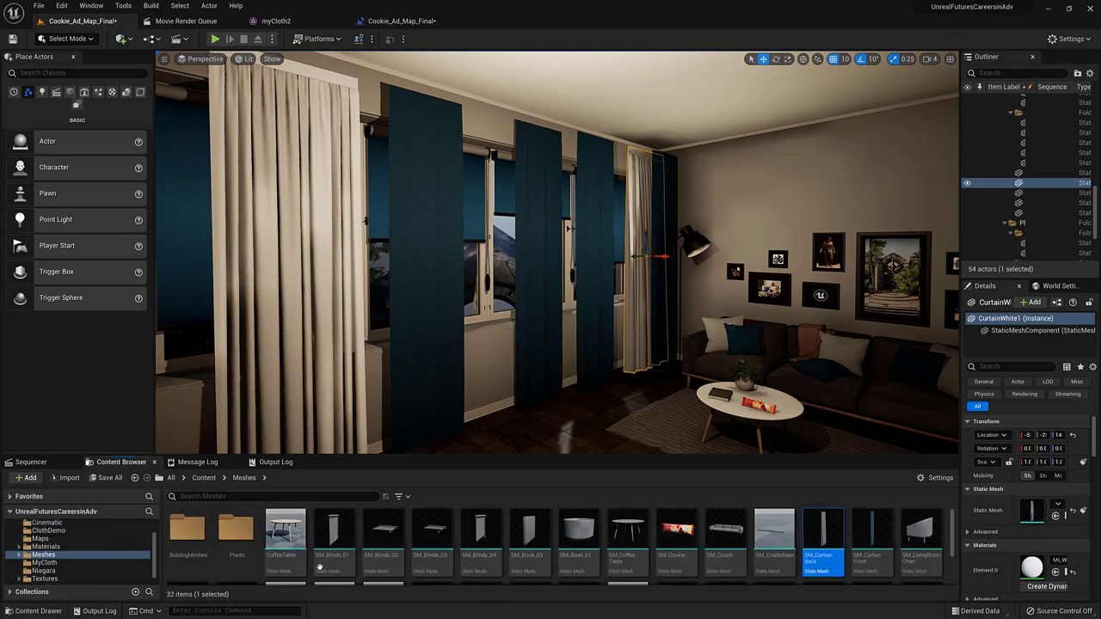
{"action": "mouse_move", "coordinate": [819, 546]}
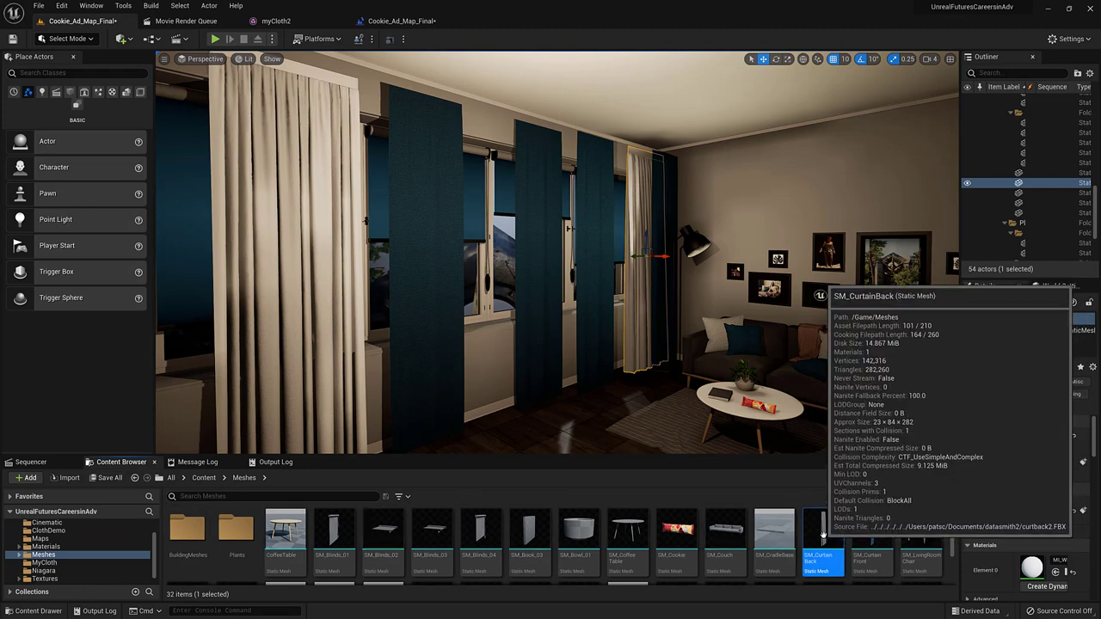
{"action": "right_click", "coordinate": [816, 557]}
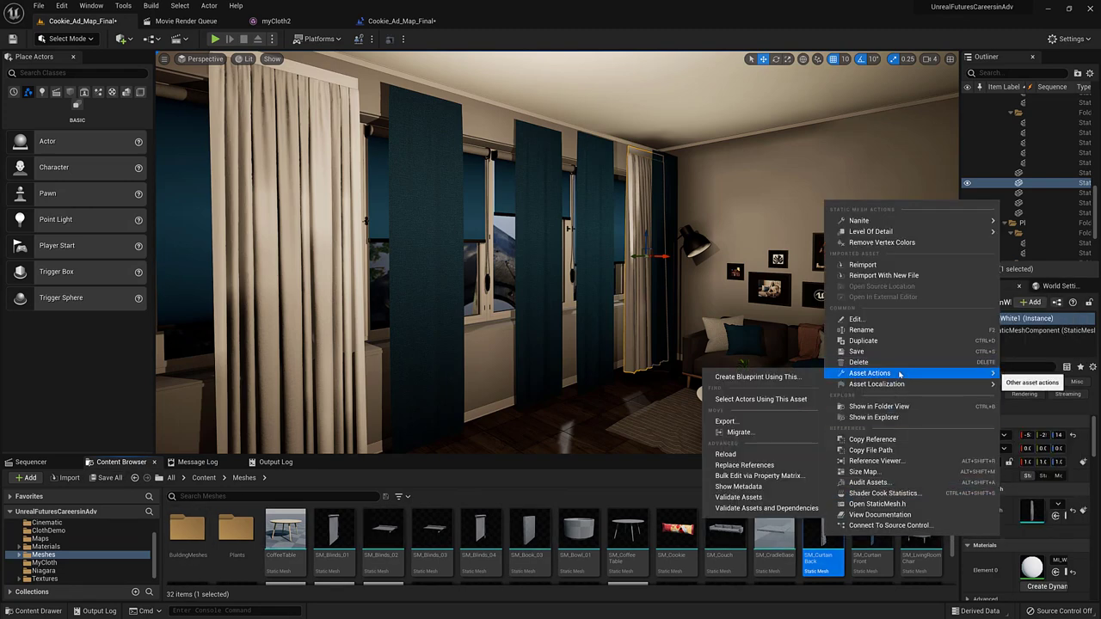
{"action": "left_click", "coordinate": [726, 421]}
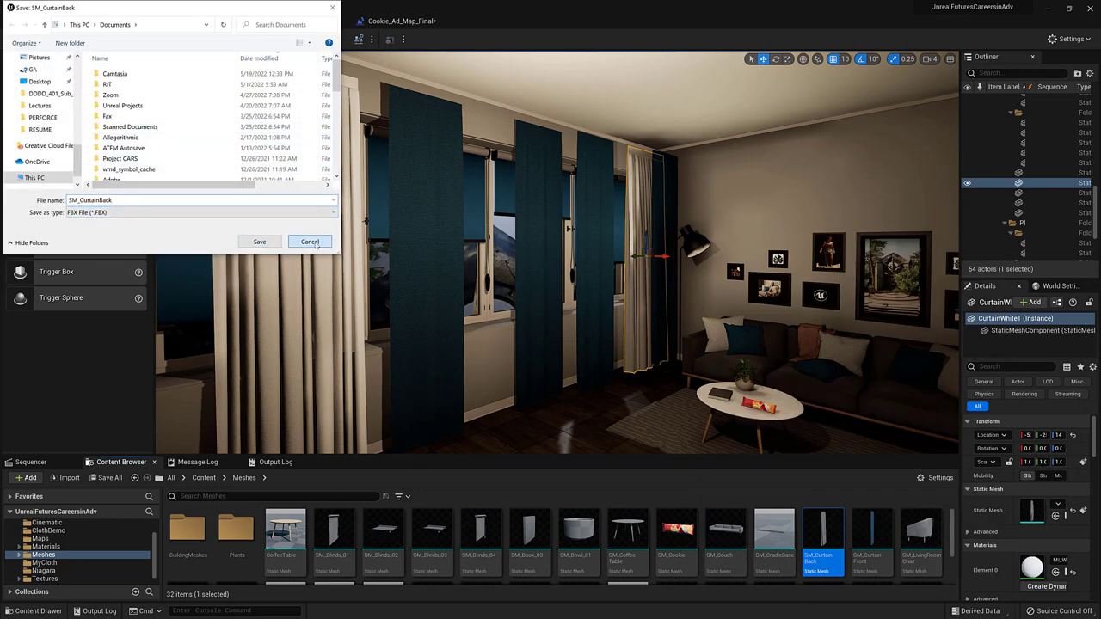
{"action": "left_click", "coordinate": [309, 241]}
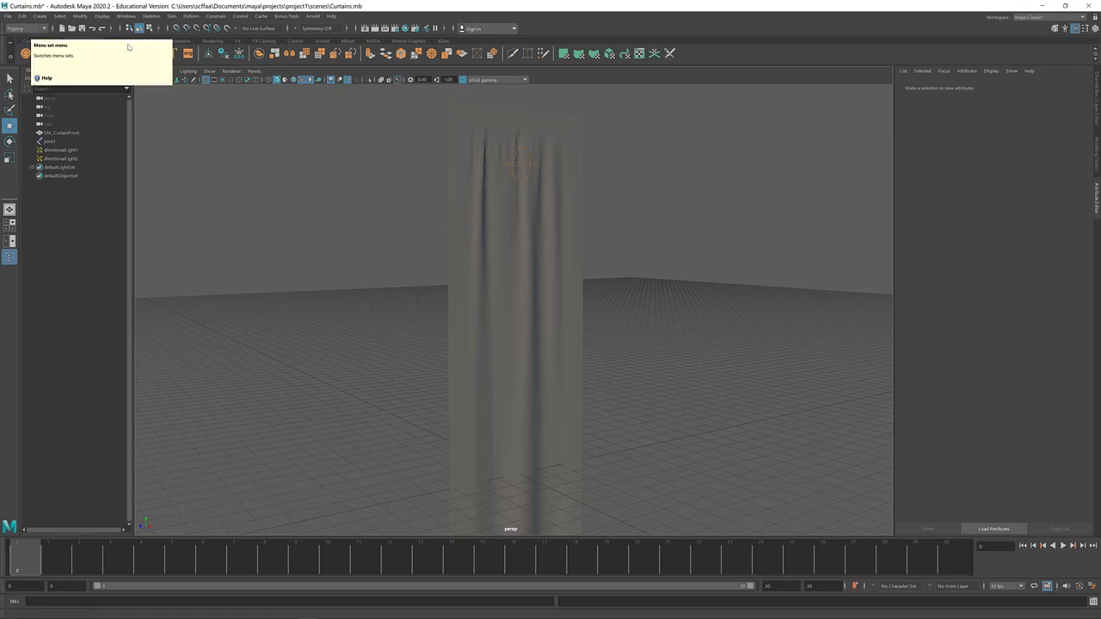
- Place joint1 at the top of the curtain and select it with the SM_CurtainFront mesh
{"action": "left_click", "coordinate": [154, 16]}
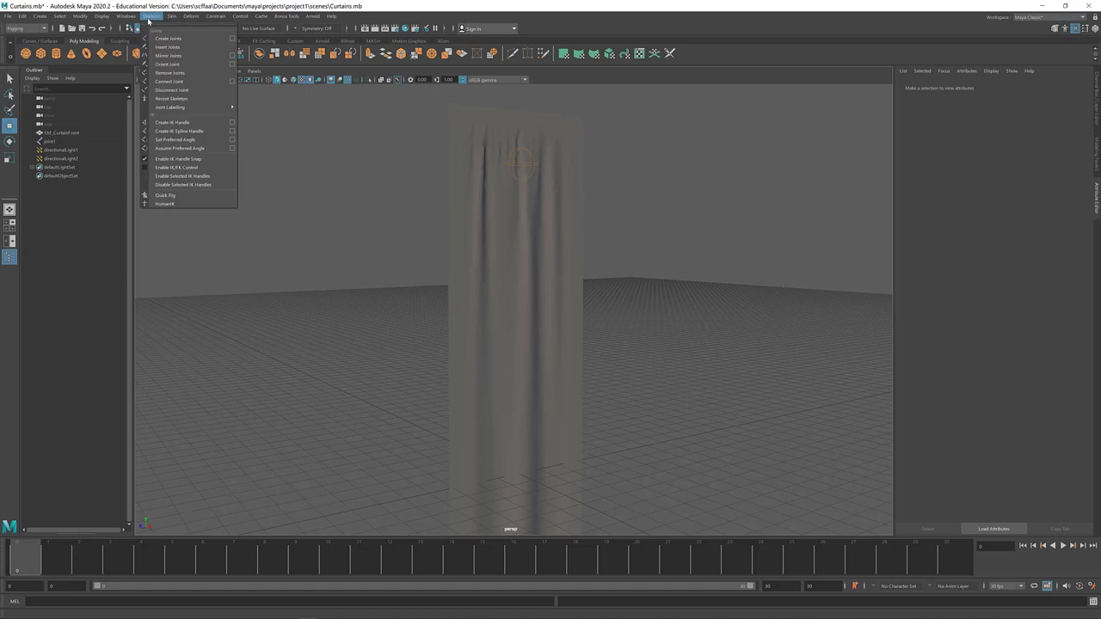
{"action": "mouse_move", "coordinate": [504, 168]}
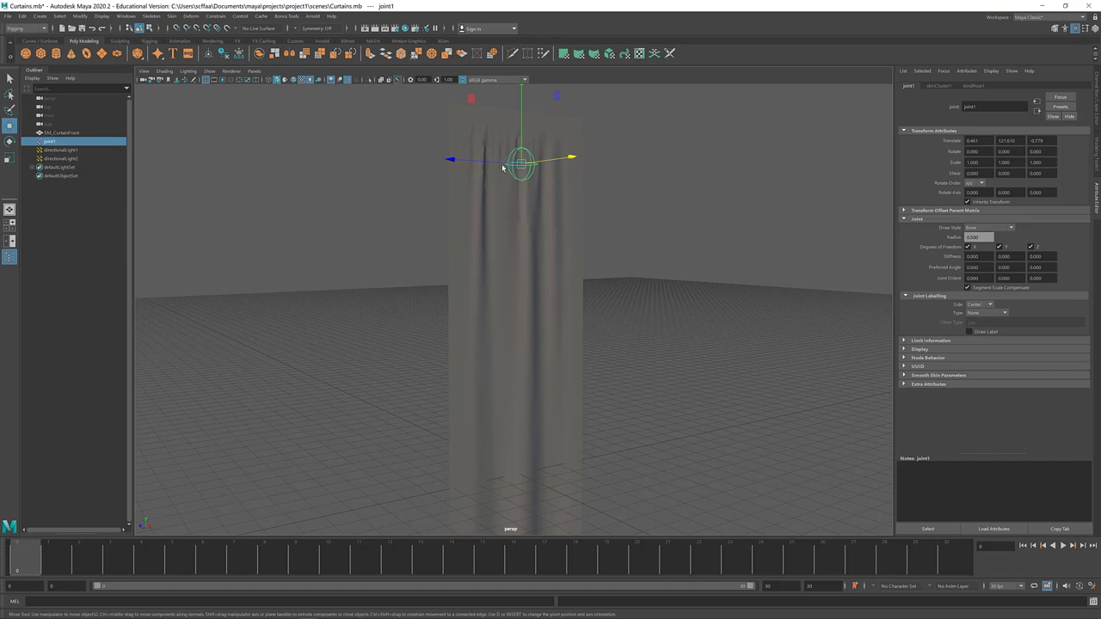
{"action": "left_click", "coordinate": [67, 131]}
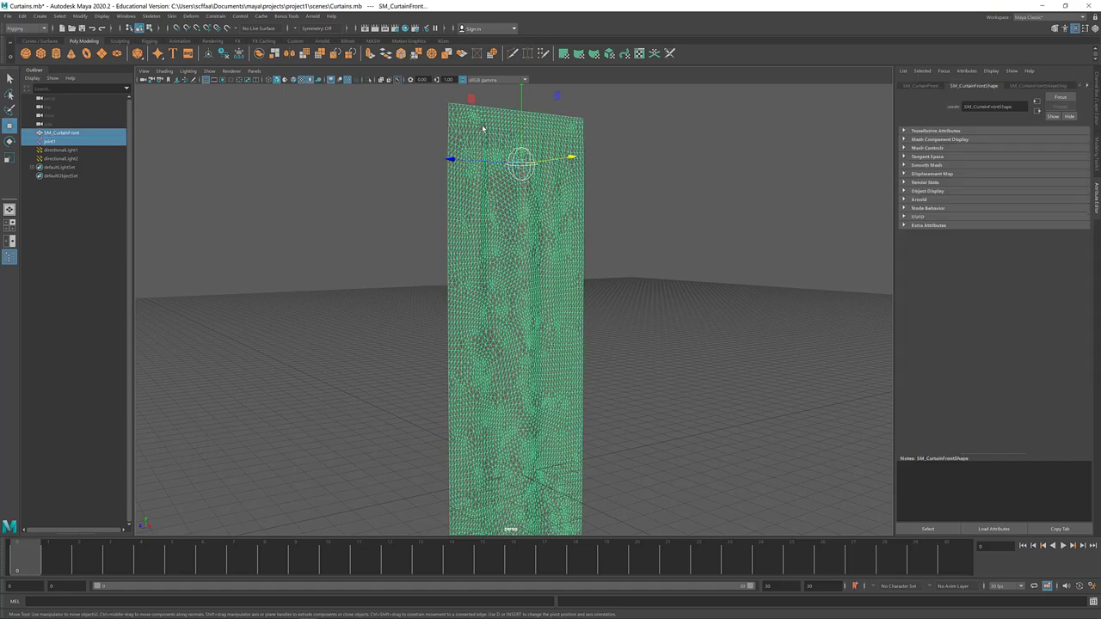
{"action": "left_click", "coordinate": [177, 17]}
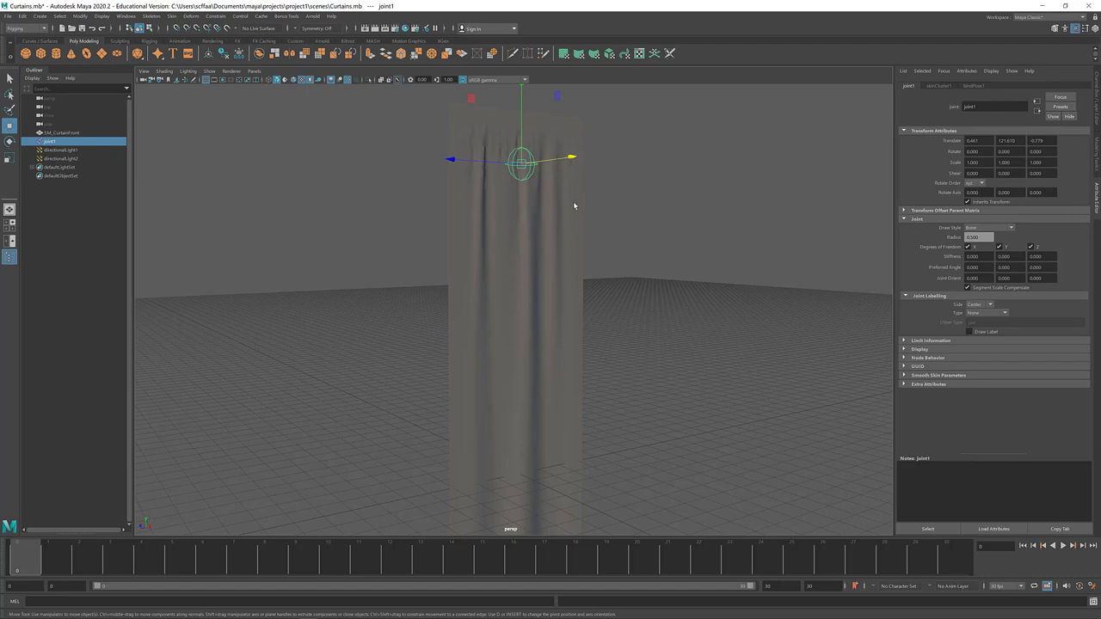
{"action": "mouse_move", "coordinate": [382, 197]}
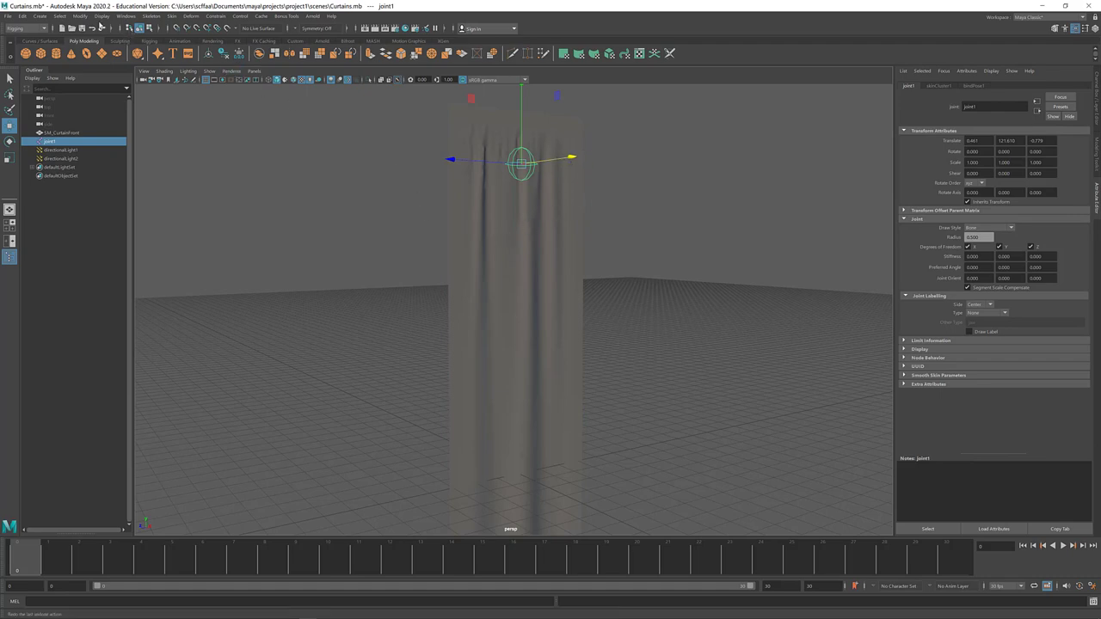
{"action": "left_click", "coordinate": [60, 132]}
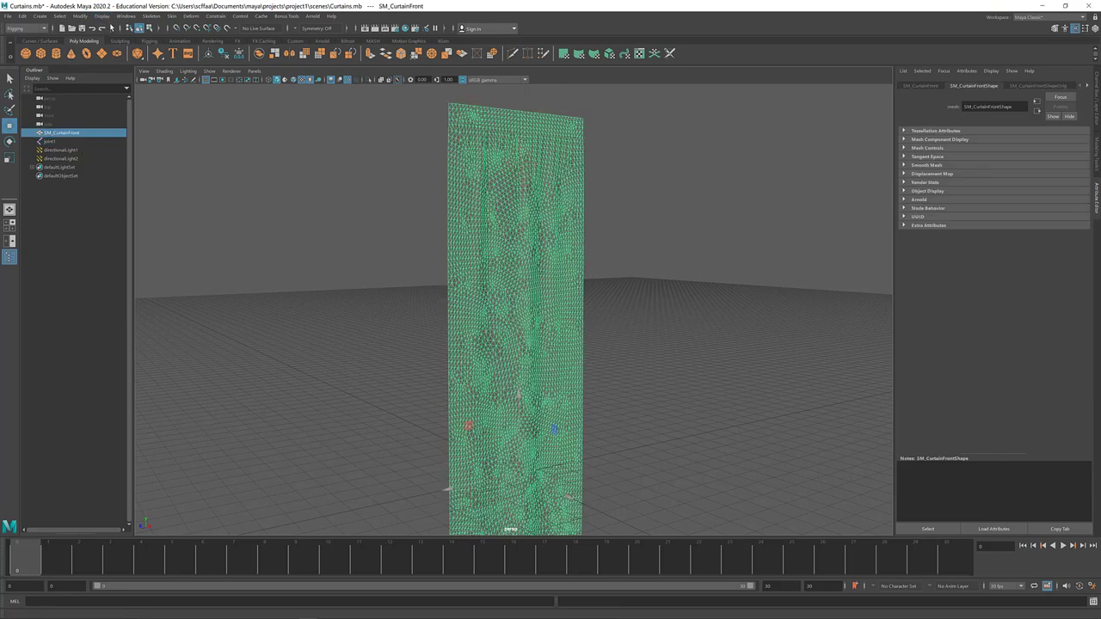
- Load the curtain vertices' 1.000 joint1 weights in the Component Editor's Smooth Skins tab
{"action": "left_click", "coordinate": [128, 18]}
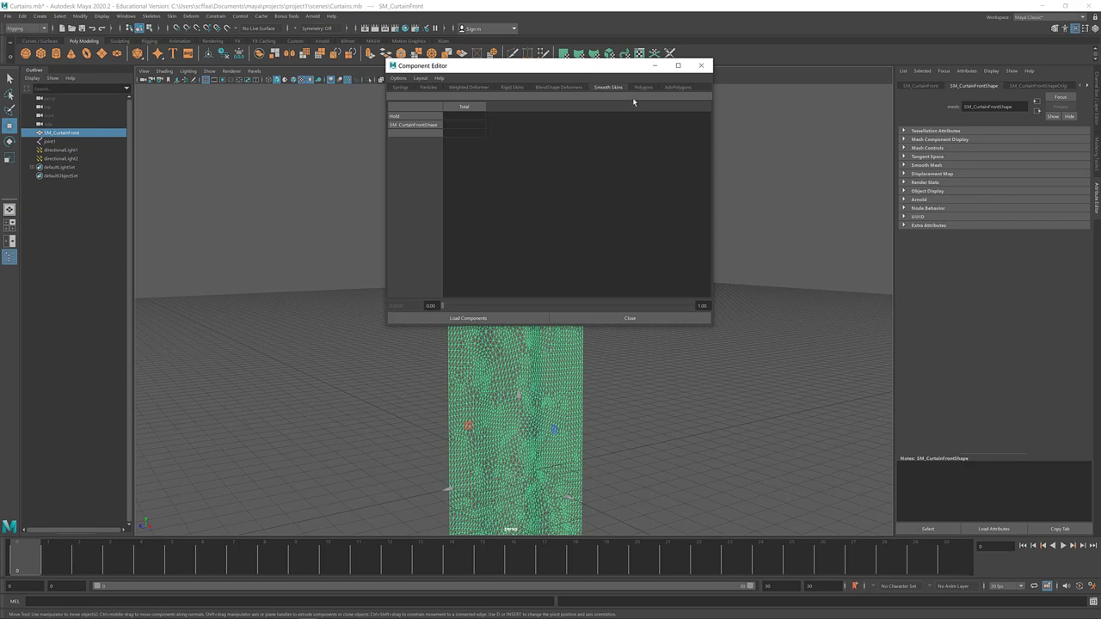
{"action": "mouse_move", "coordinate": [464, 69]}
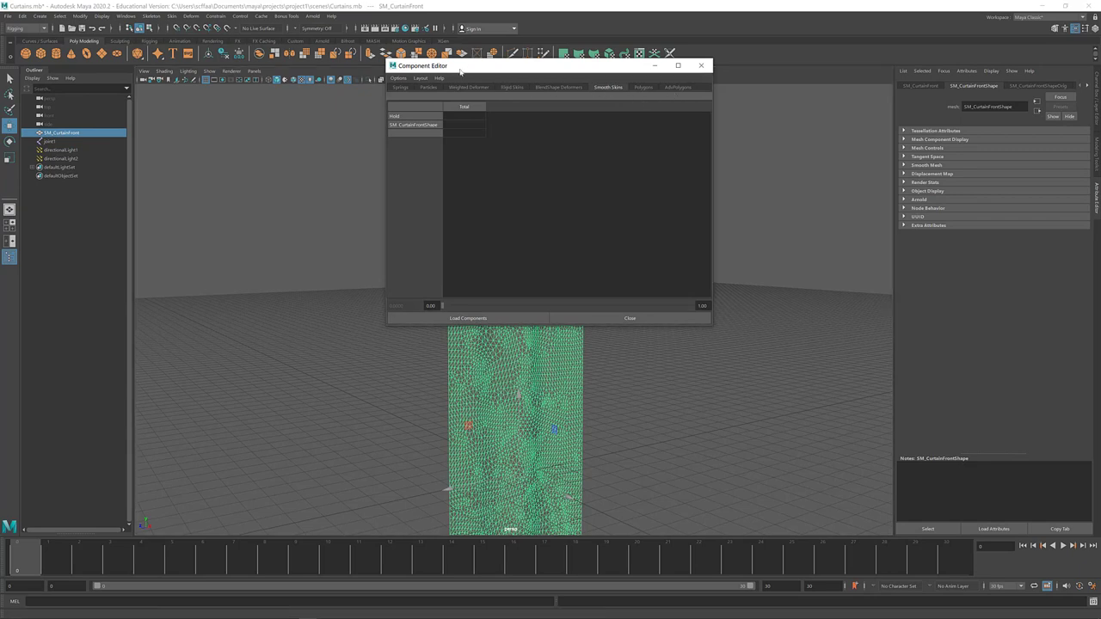
{"action": "right_click", "coordinate": [549, 249]}
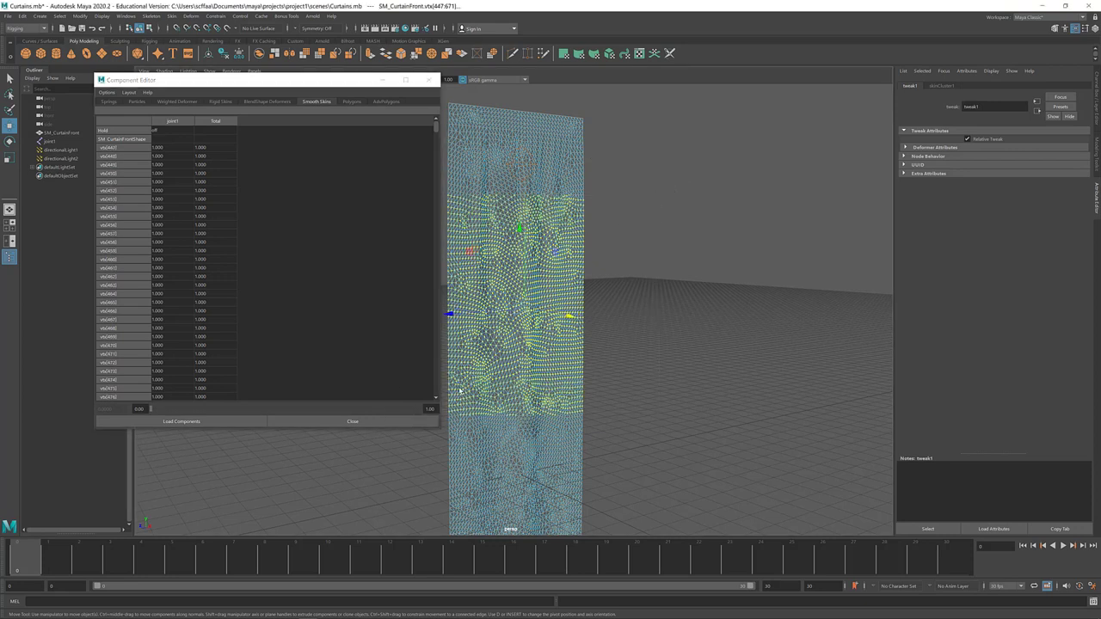
{"action": "mouse_move", "coordinate": [518, 190]}
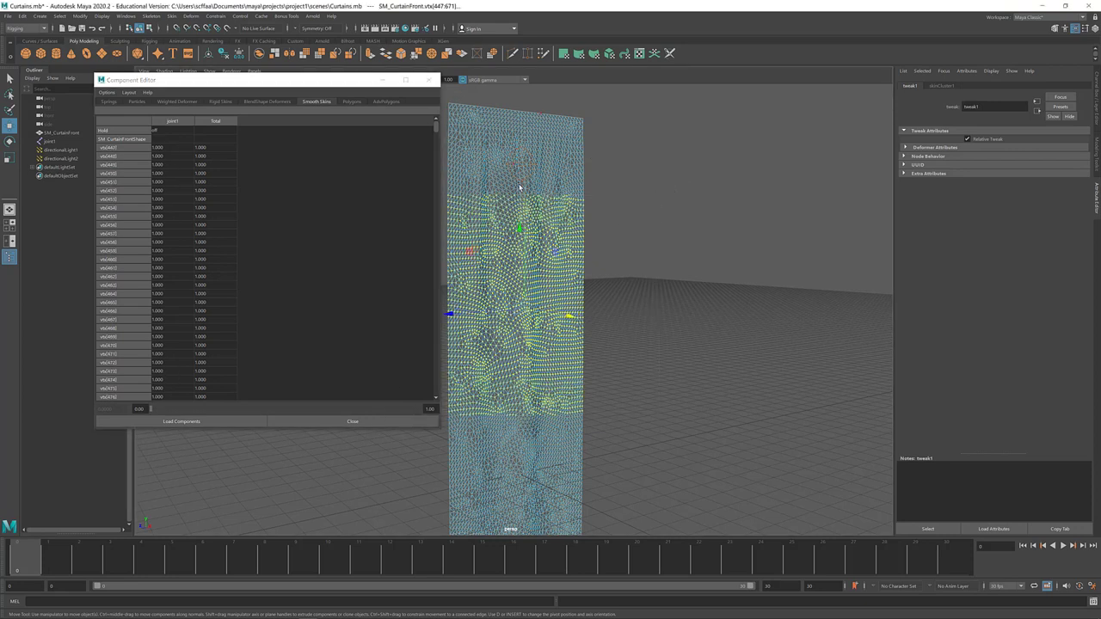
{"action": "mouse_move", "coordinate": [487, 175]}
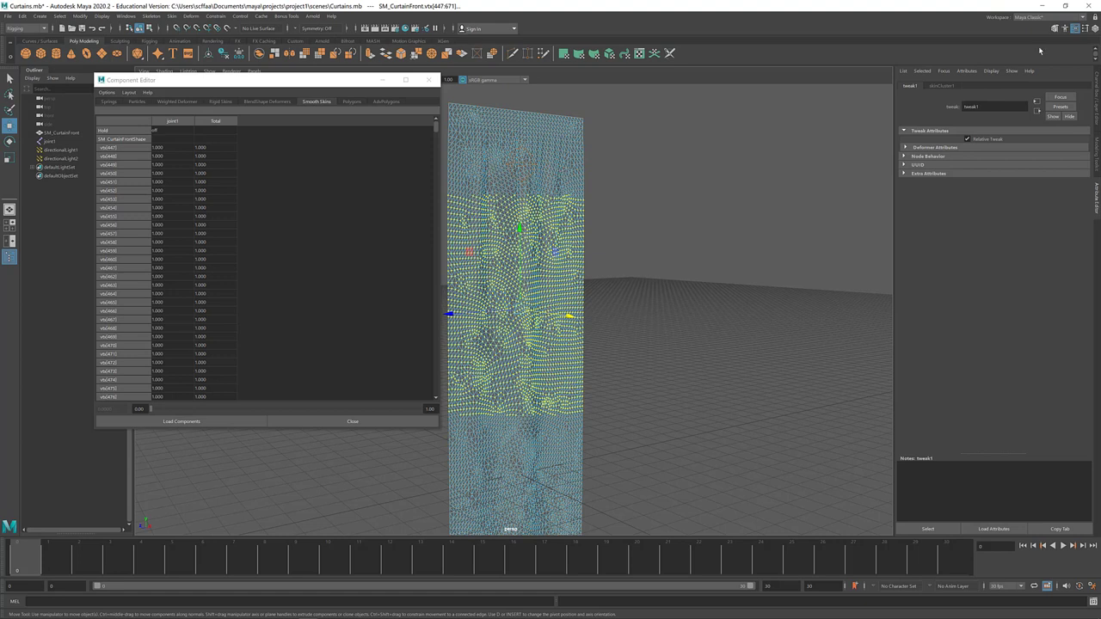
{"action": "left_click", "coordinate": [359, 421]}
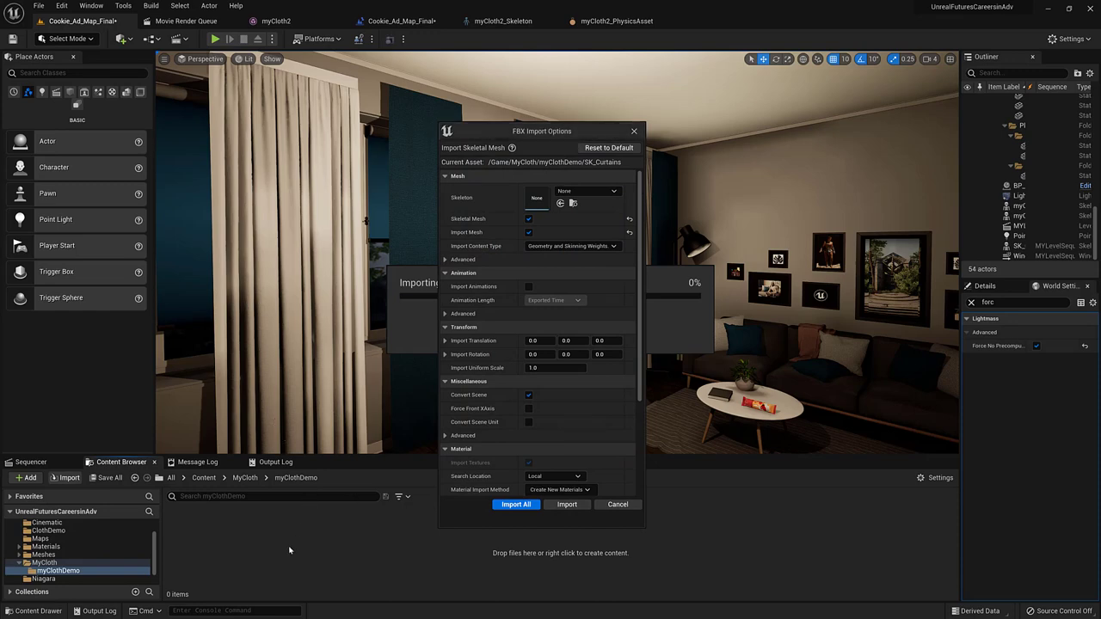
{"action": "mouse_move", "coordinate": [515, 504]}
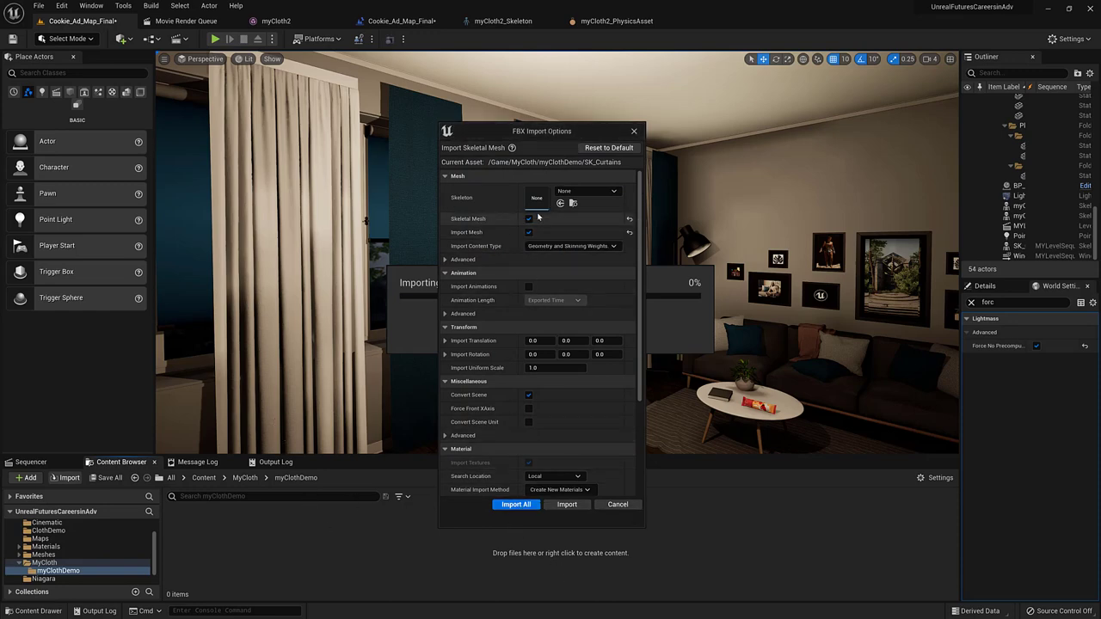
- Import SK_Curtains, force-delete WorldGridMaterial, and move MI2_CyanFabric2 into myClothDemo
{"action": "left_click", "coordinate": [514, 505]}
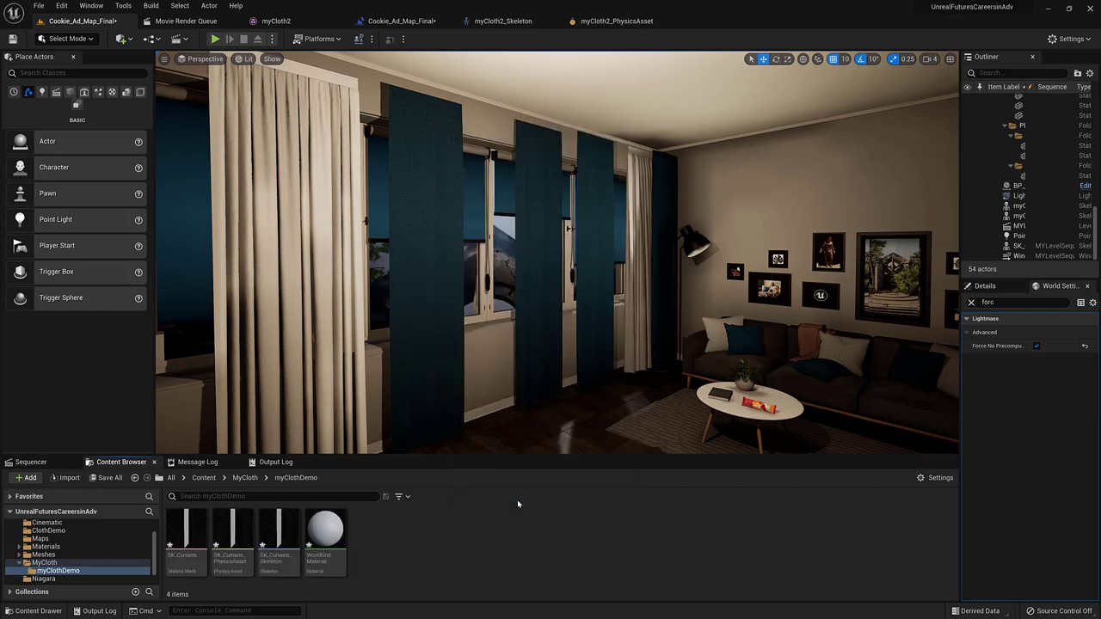
{"action": "left_click", "coordinate": [325, 542]}
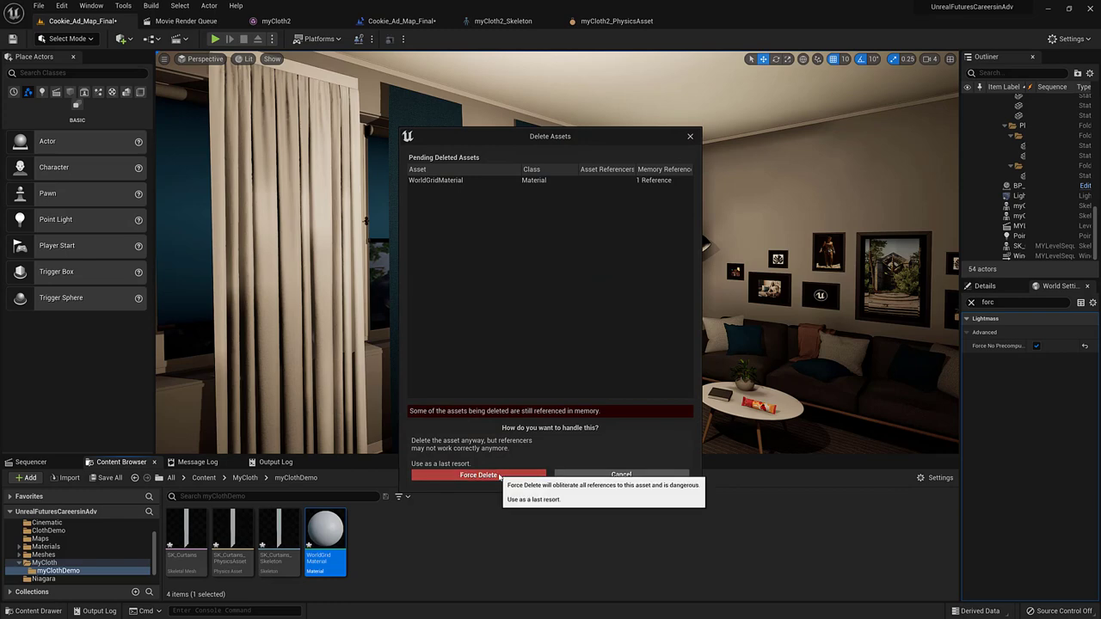
{"action": "left_click", "coordinate": [476, 475]}
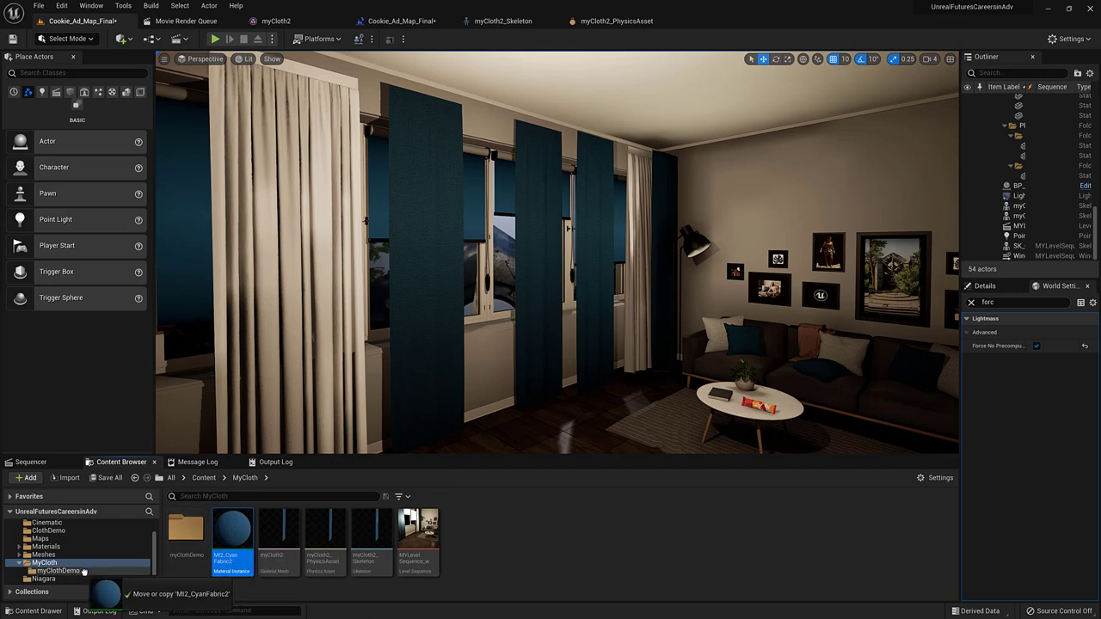
{"action": "left_click_drag", "start_coordinate": [232, 534], "coordinate": [58, 571]}
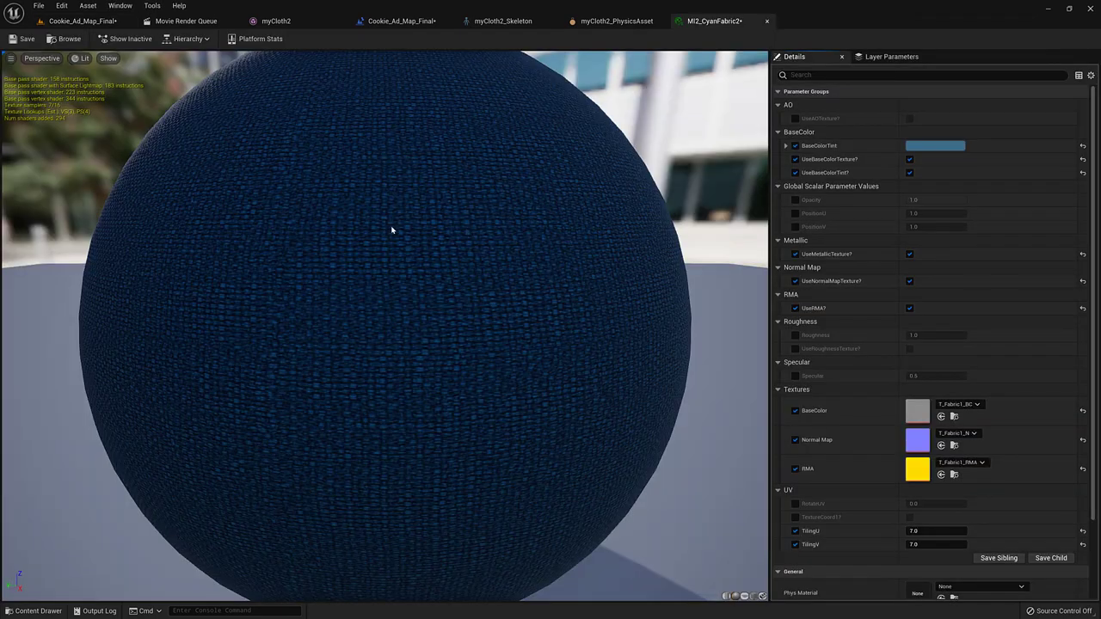
{"action": "mouse_move", "coordinate": [321, 125]}
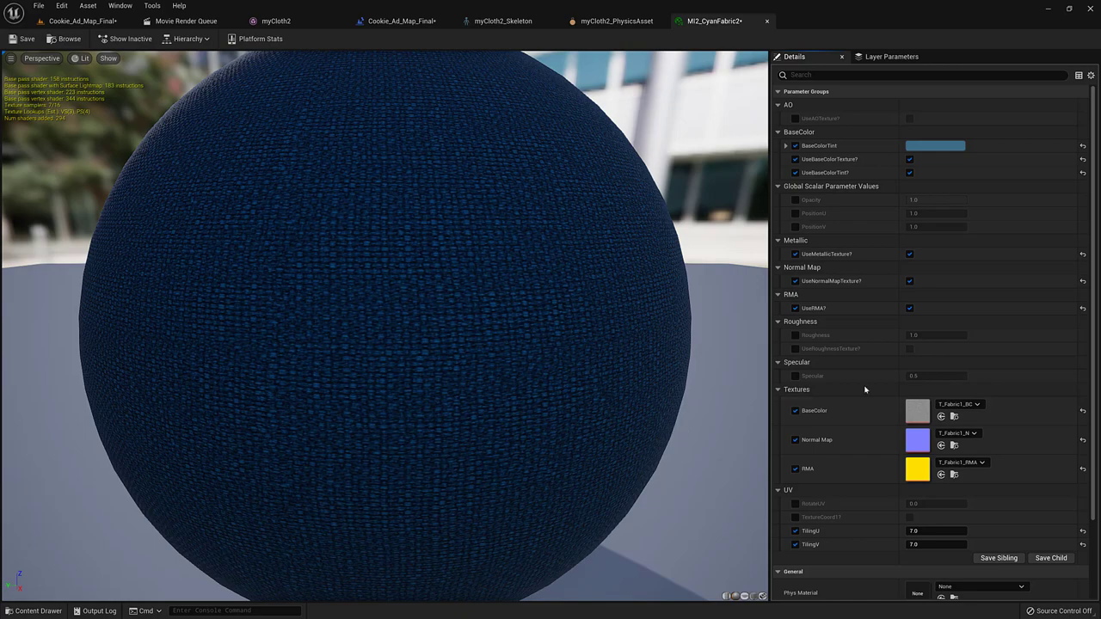
- Browse to Content > MyCloth > myClothDemo to inspect the imported SK_Curtains assets
{"action": "scroll", "scroll_direction": "down", "scroll_amount": 3}
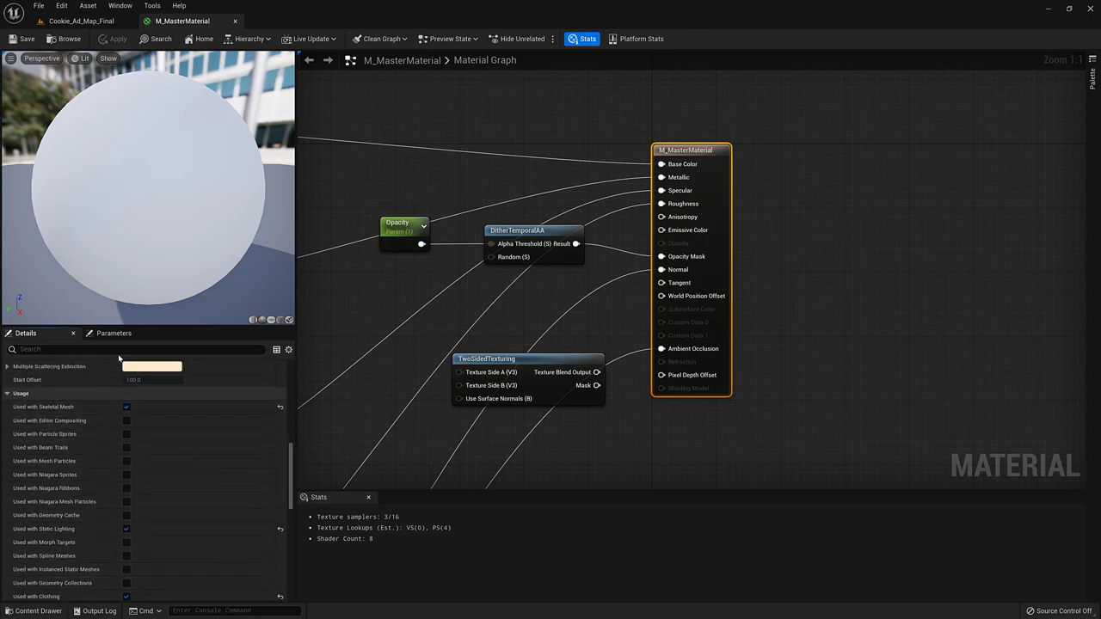
{"action": "type", "text": "cloth"}
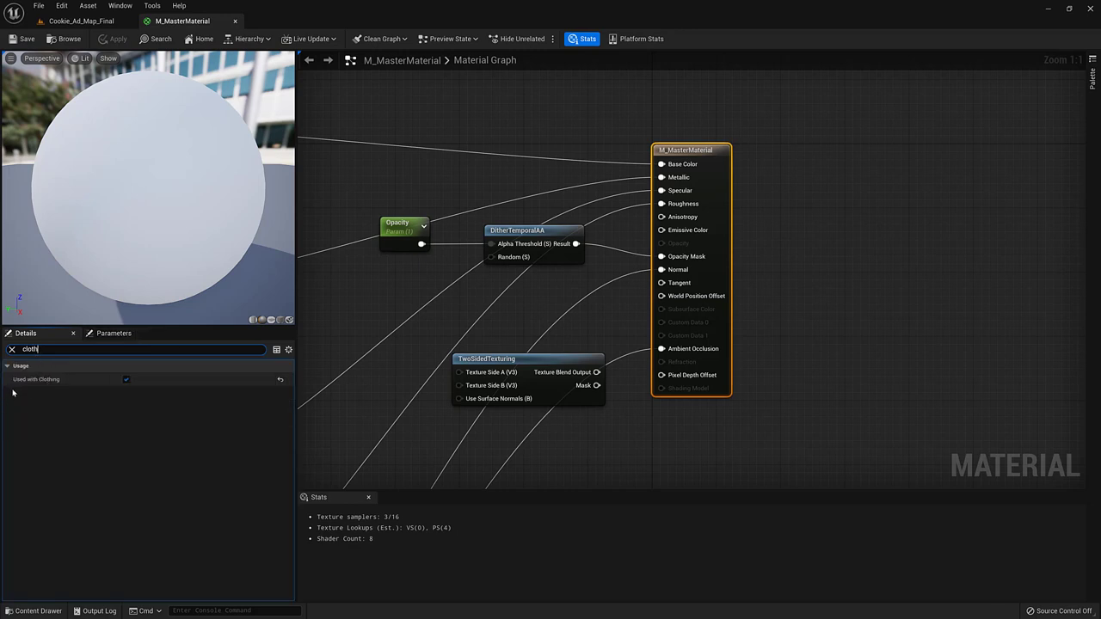
{"action": "mouse_move", "coordinate": [756, 106]}
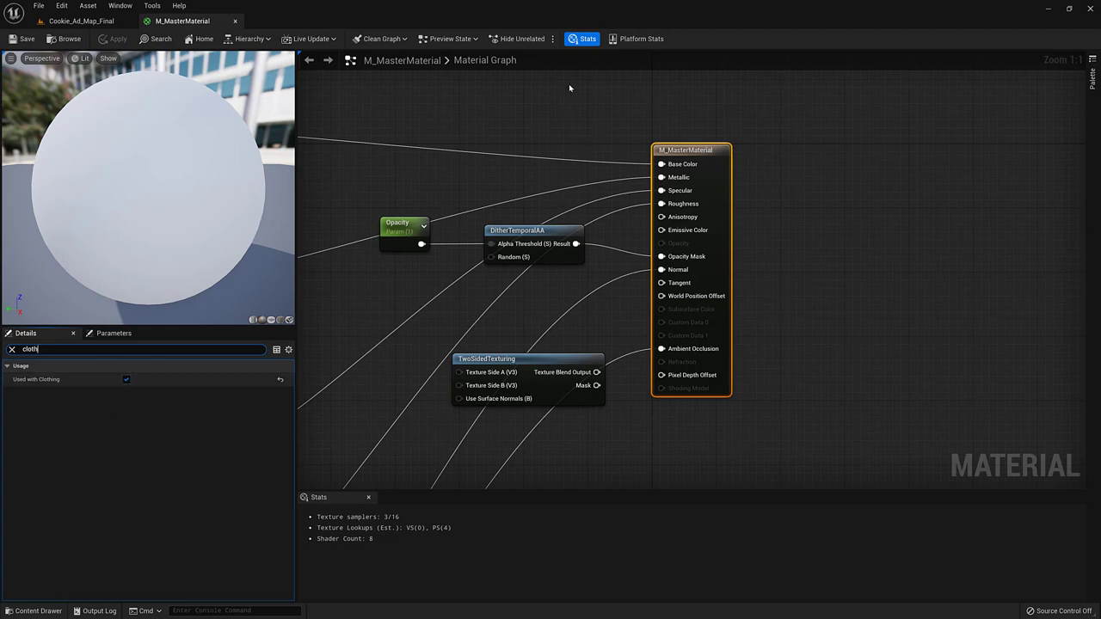
{"action": "mouse_move", "coordinate": [482, 141]}
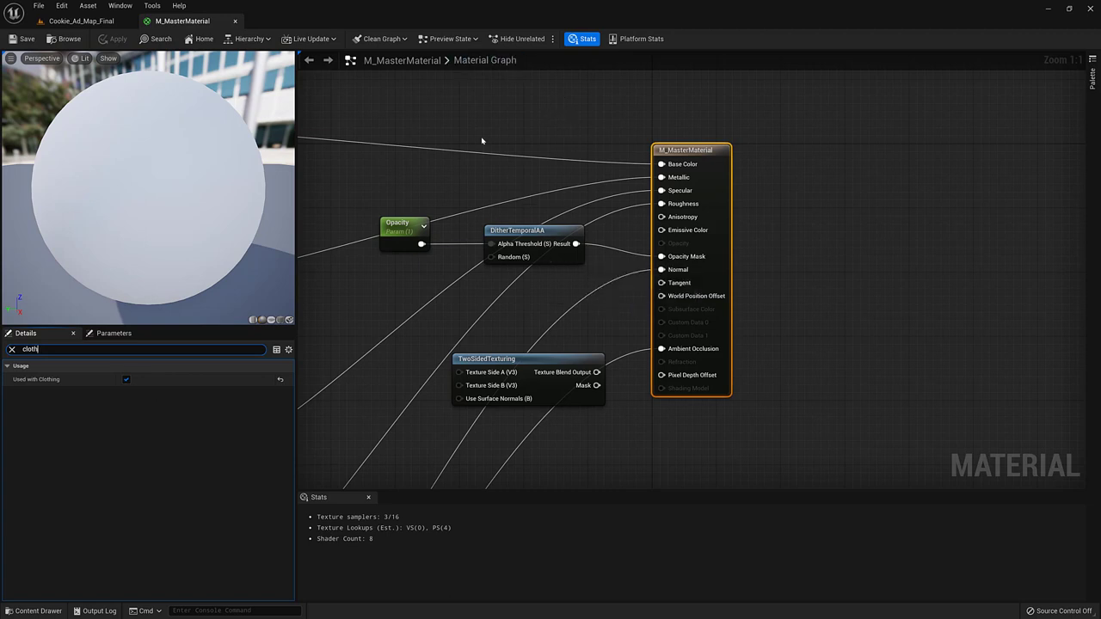
{"action": "mouse_move", "coordinate": [410, 174]}
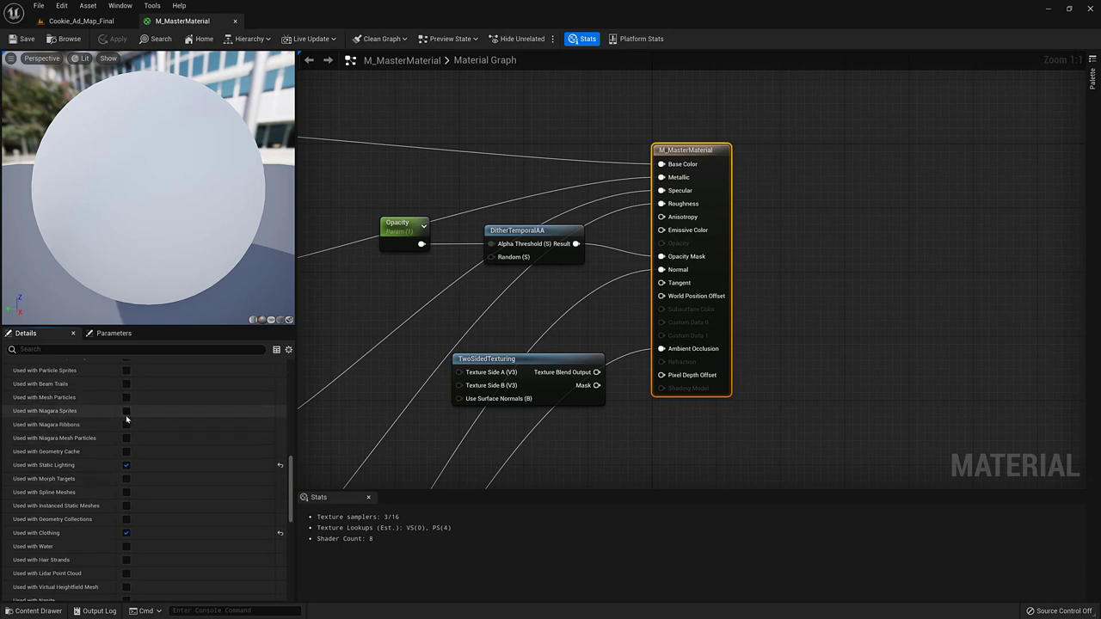
{"action": "mouse_move", "coordinate": [697, 337]}
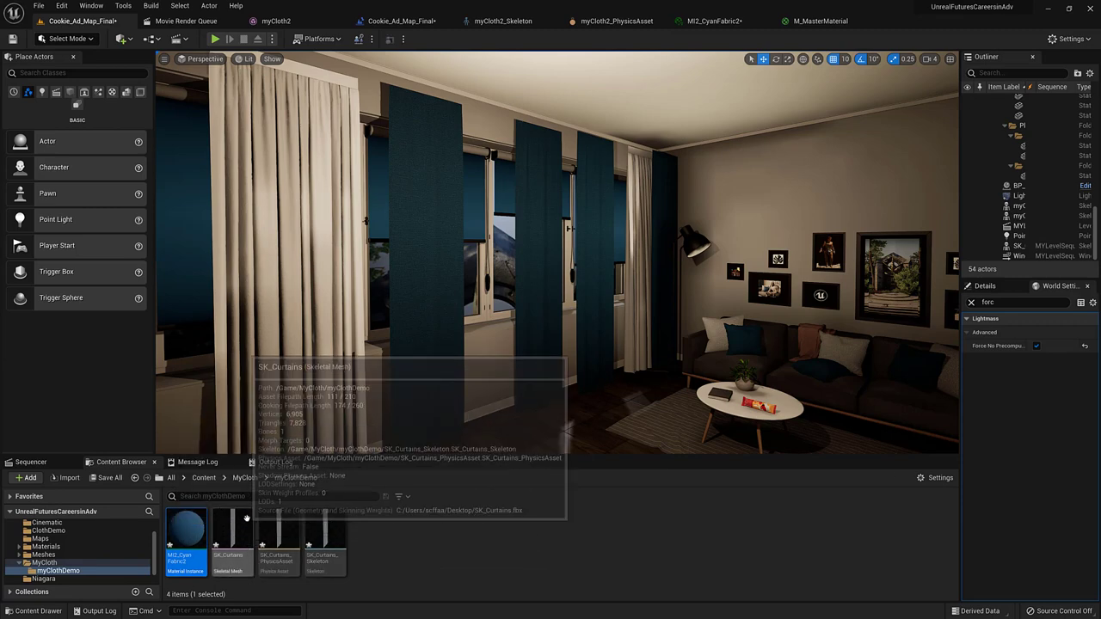
- Assign MI2_CyanFabric2 to SK_Curtains' Material Slot Element 0 in Asset Details
{"action": "double_click", "coordinate": [224, 542]}
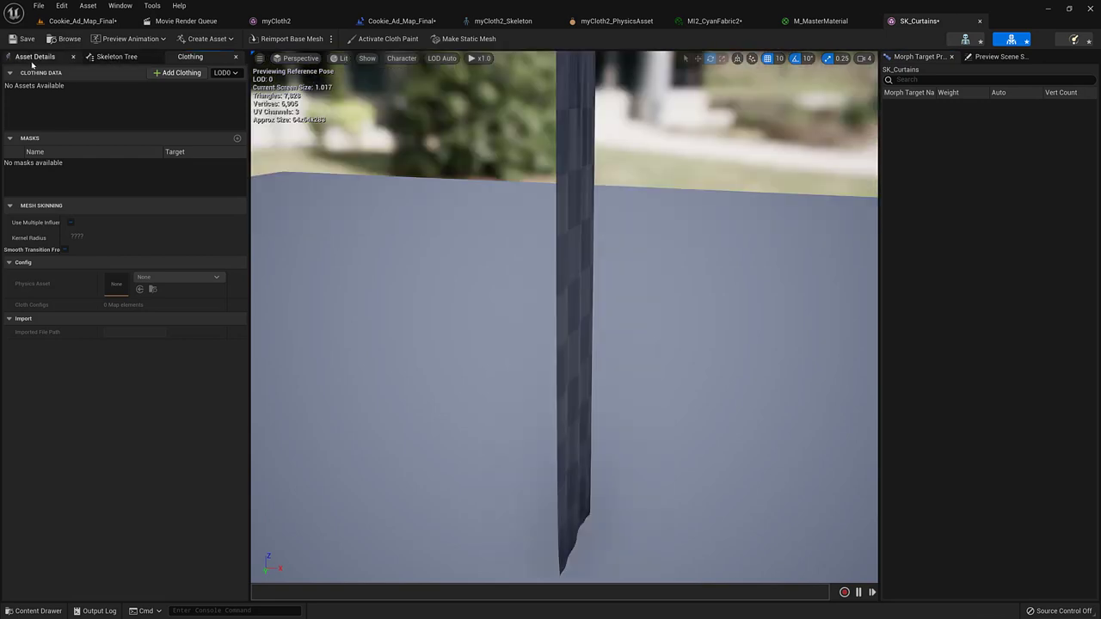
{"action": "left_click", "coordinate": [36, 57]}
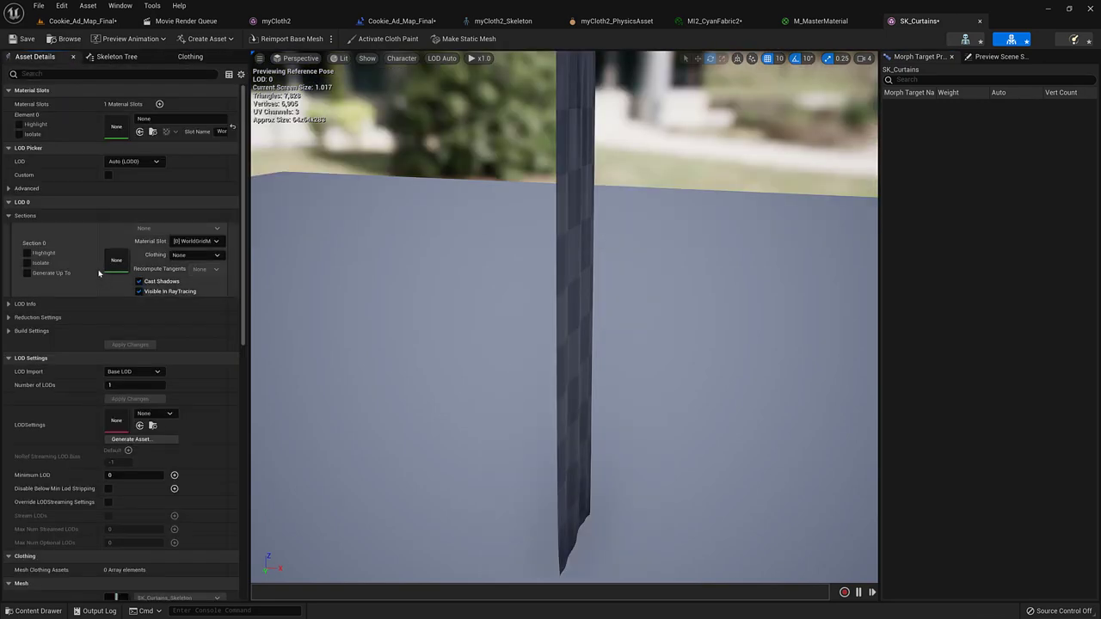
{"action": "mouse_move", "coordinate": [69, 241]}
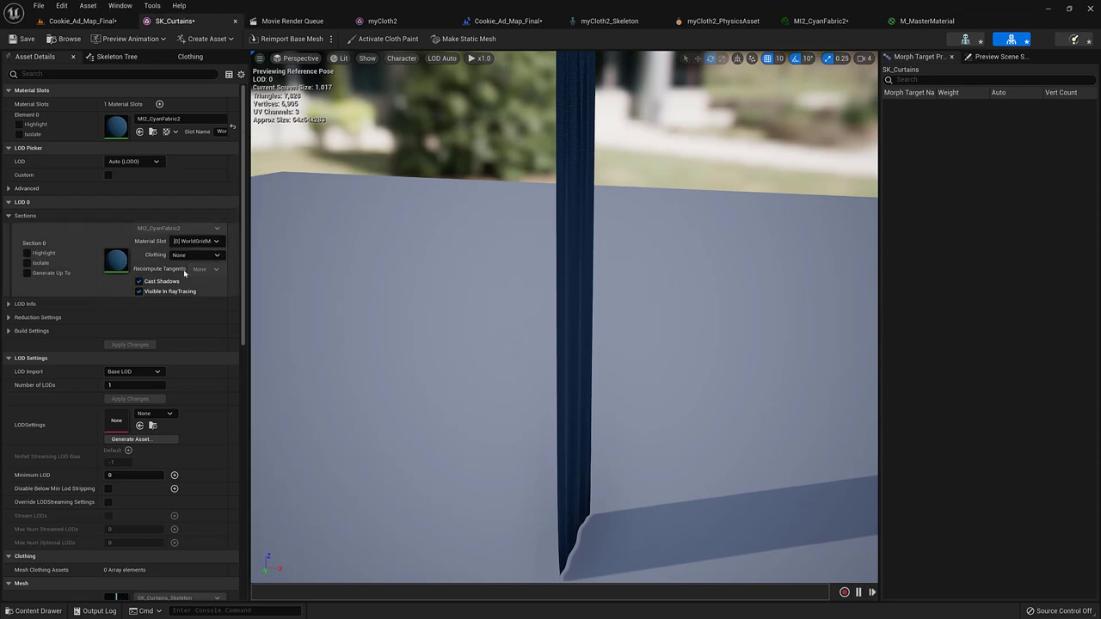
{"action": "left_click", "coordinate": [197, 255]}
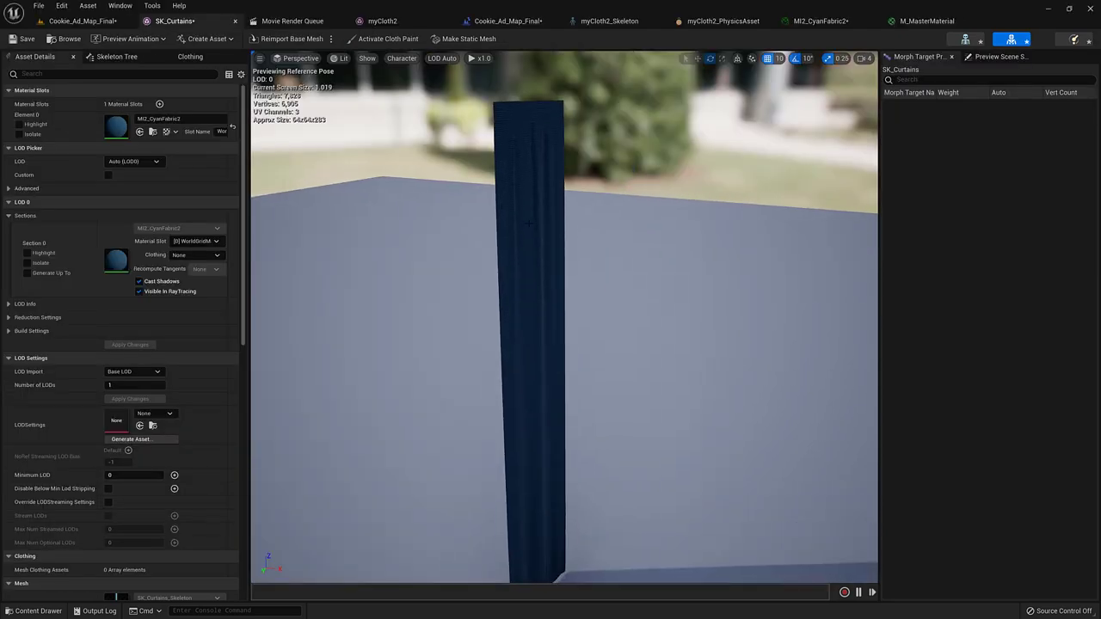
- Create SK_Curtains_Clothing_0 from the mesh section using SK_Curtains_PhysicsAsset, and select it
{"action": "right_click", "coordinate": [528, 224]}
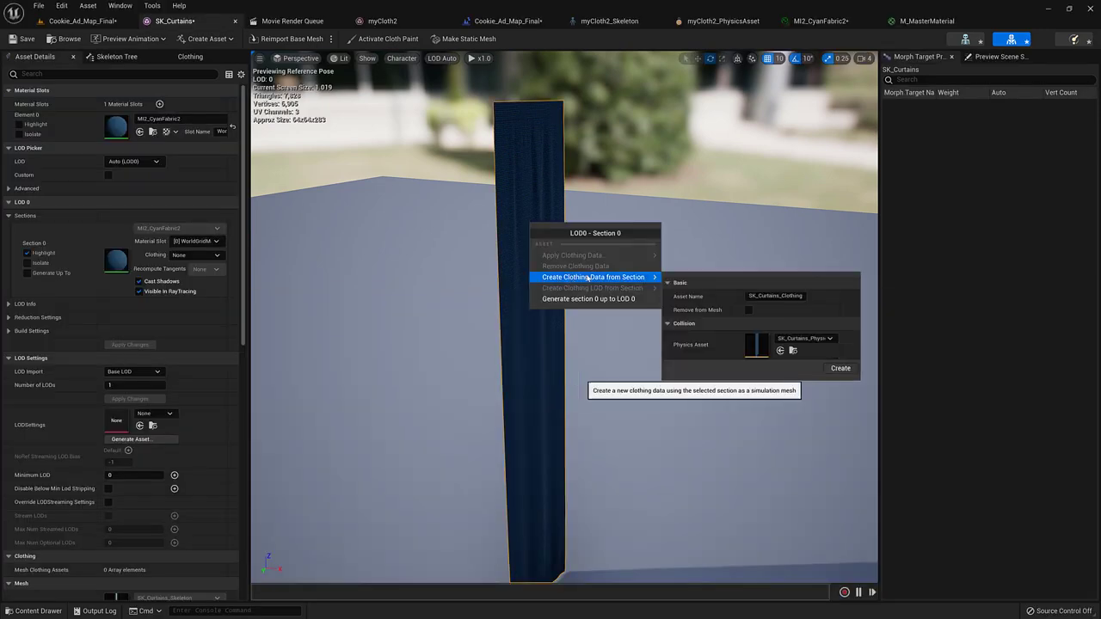
{"action": "mouse_move", "coordinate": [839, 368]}
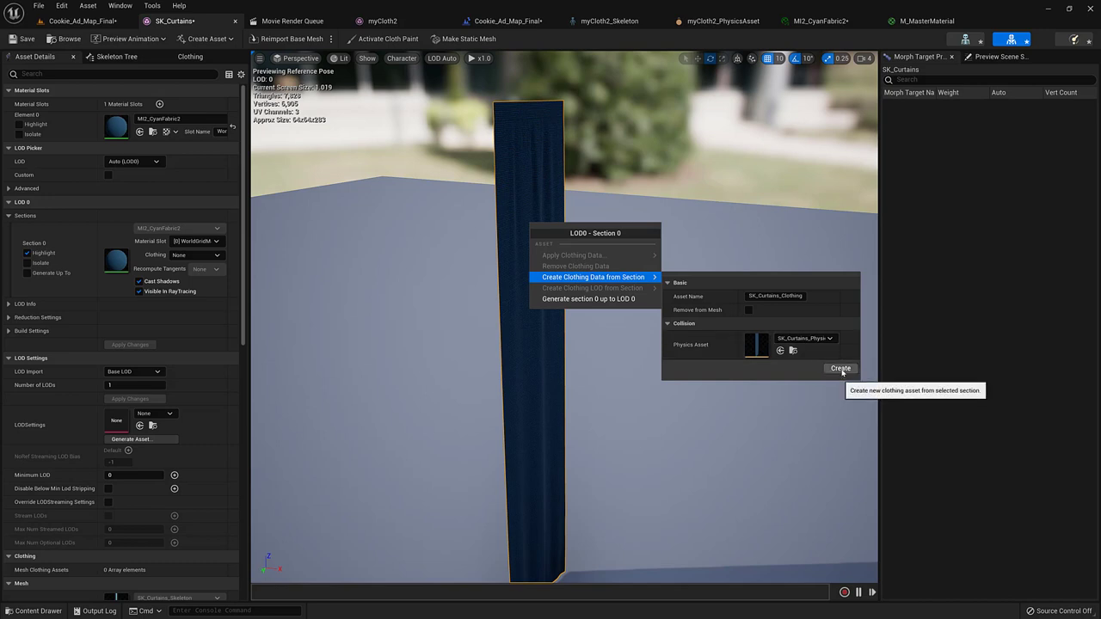
{"action": "left_click", "coordinate": [840, 368]}
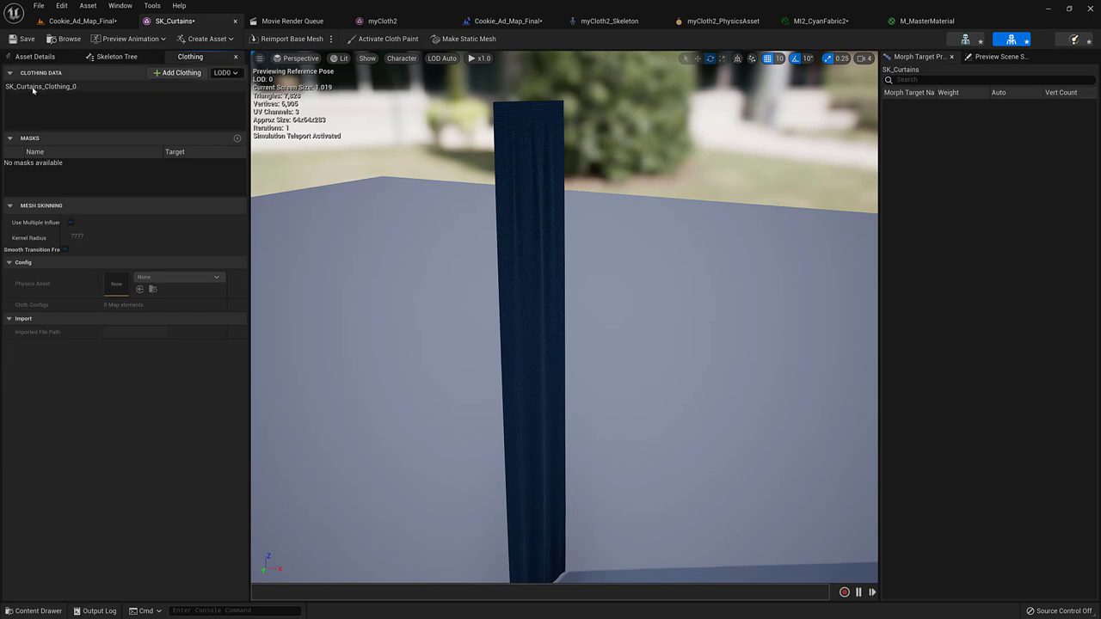
{"action": "left_click", "coordinate": [40, 87]}
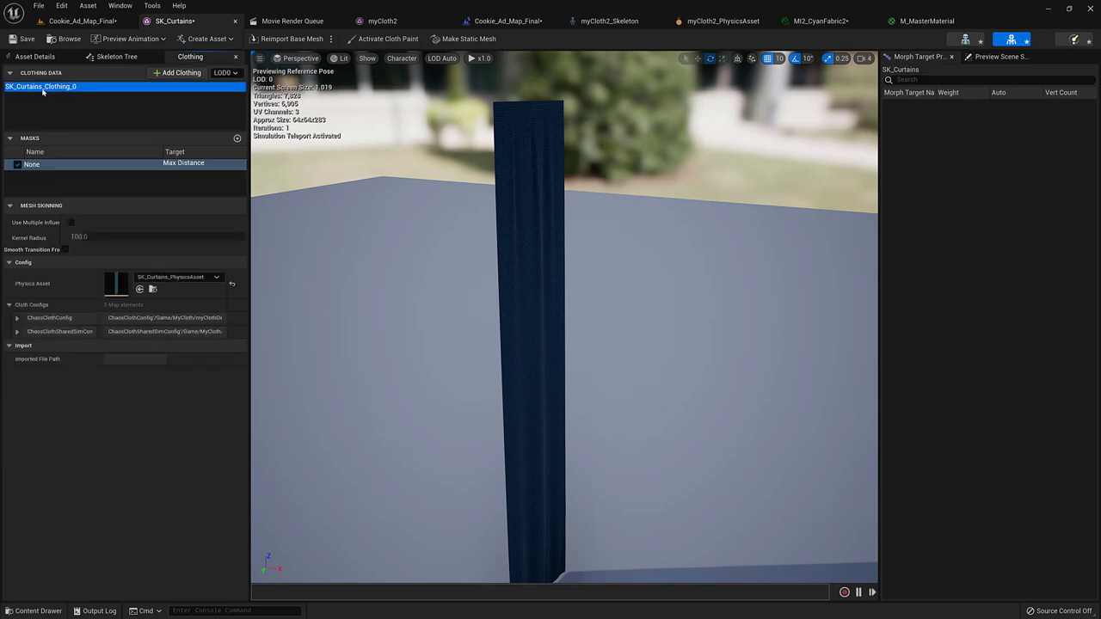
{"action": "mouse_move", "coordinate": [78, 196]}
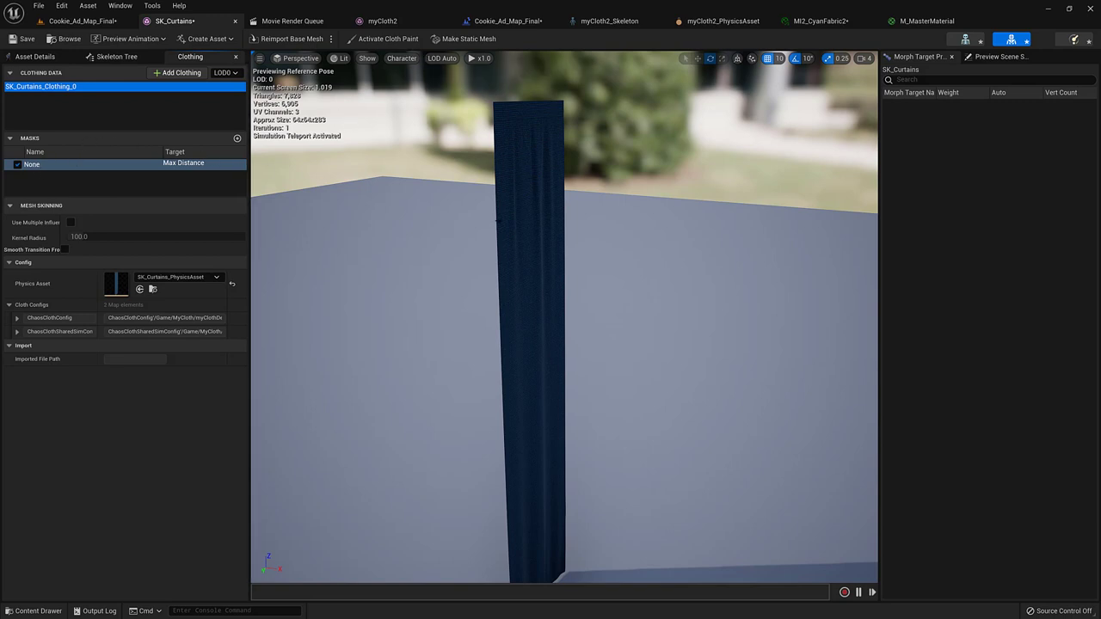
- Activate cloth painting on the curtain with Brush Radius 10 and an adjusted Paint Value
{"action": "left_click", "coordinate": [383, 38]}
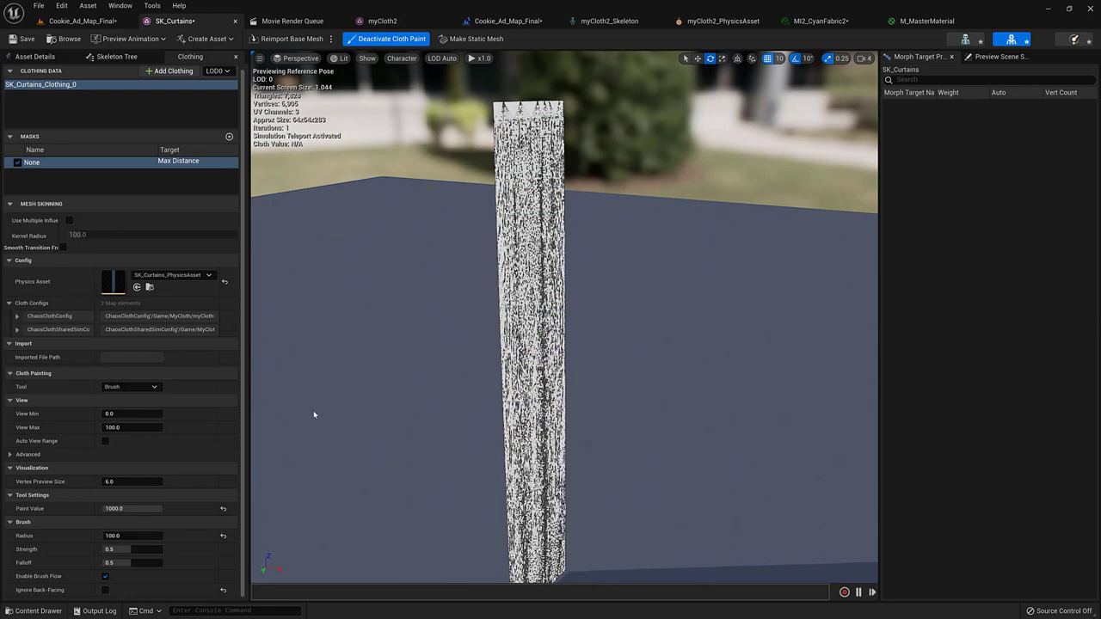
{"action": "left_click", "coordinate": [118, 535]}
{"action": "type", "text": "10"}
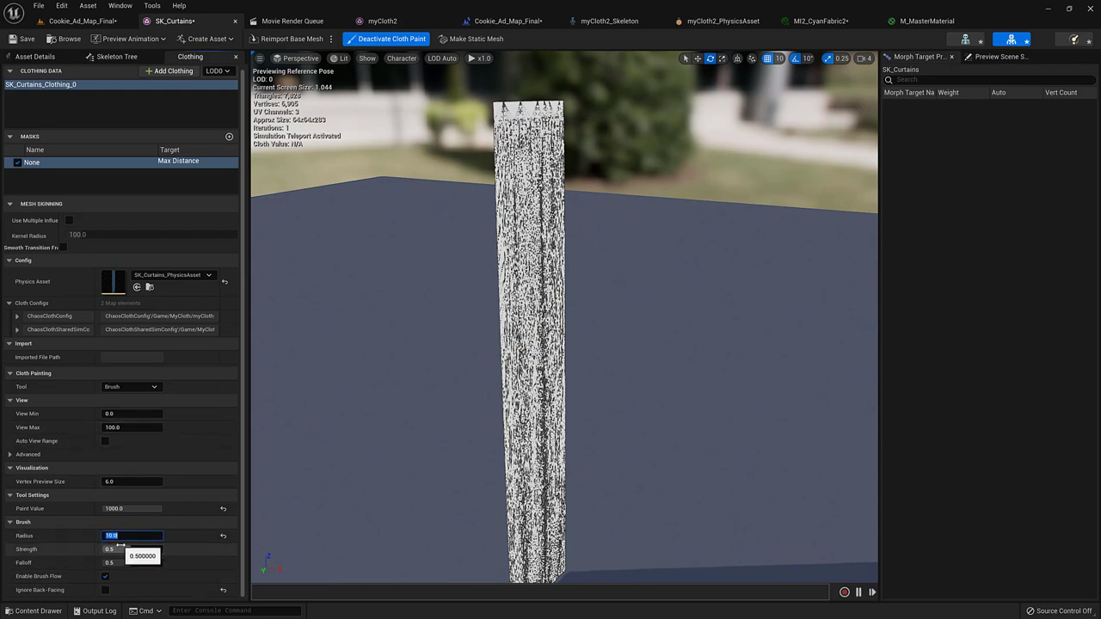
{"action": "left_click", "coordinate": [129, 509]}
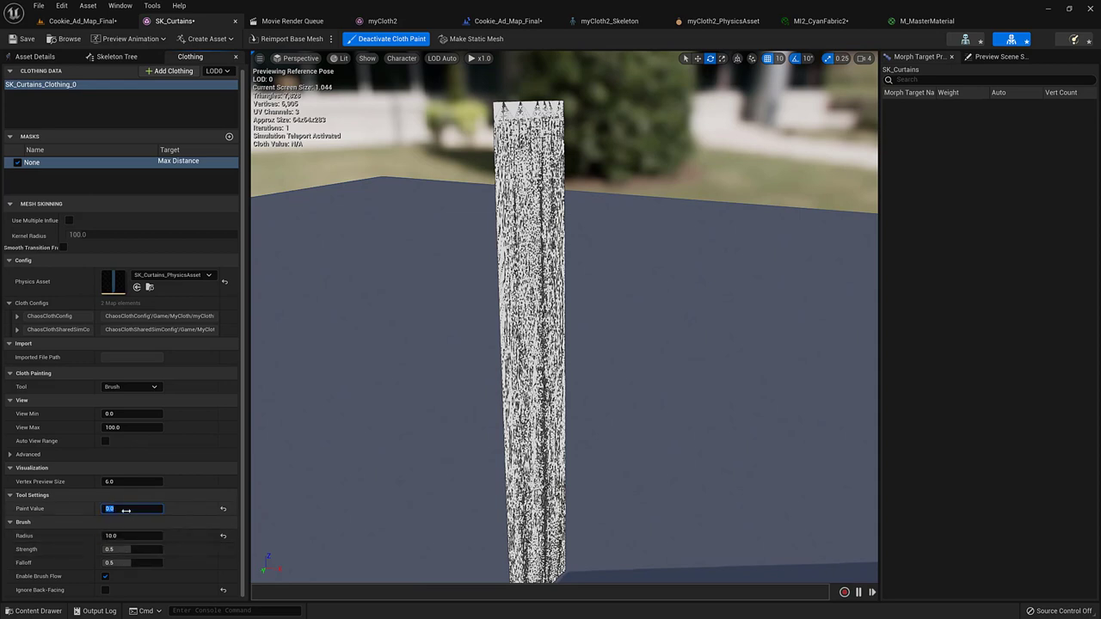
{"action": "left_click", "coordinate": [499, 120]}
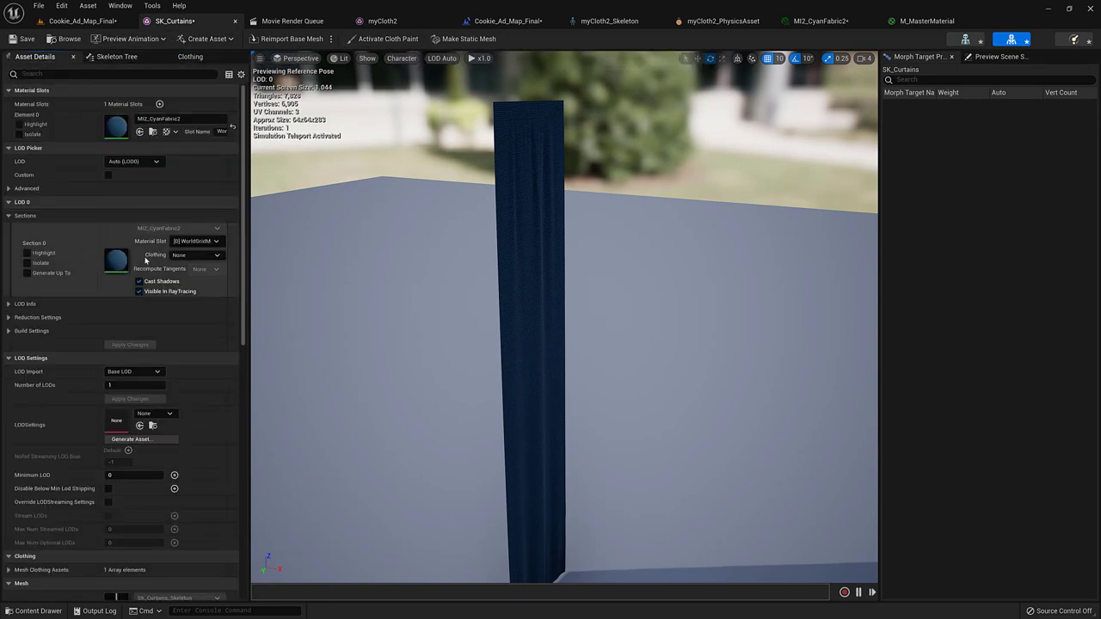
- Choose SK_Curtains_Clothing_0 - LOD0 in Section 0's Clothing dropdown under LOD 0
{"action": "left_click", "coordinate": [197, 255]}
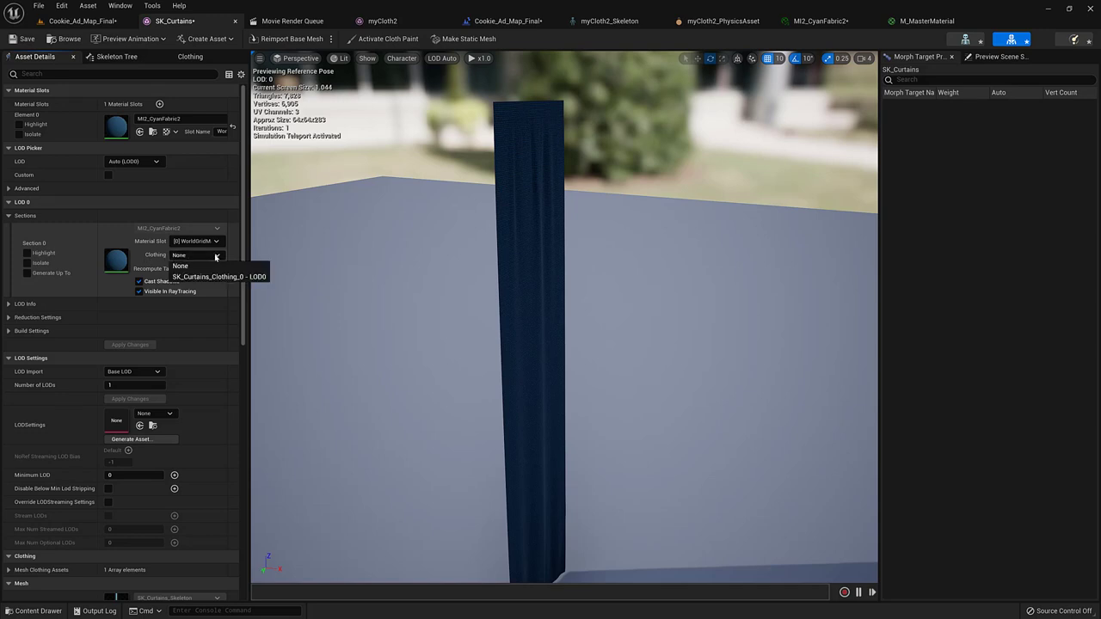
{"action": "left_click", "coordinate": [218, 277]}
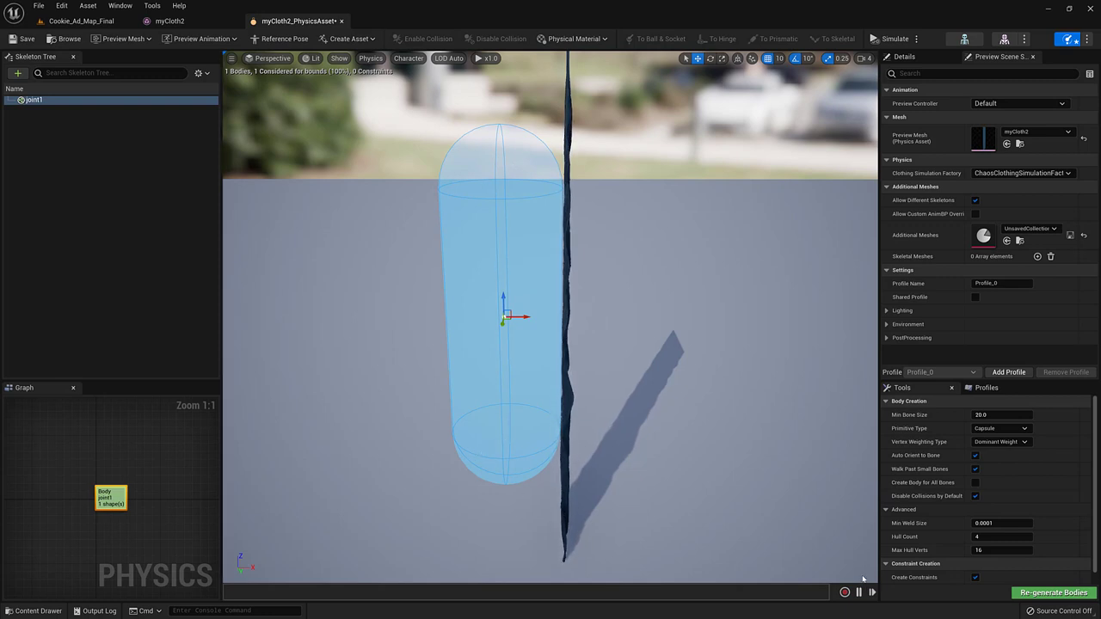
- Set myCloth2's collision Primitive Type to Box, then revert it to Capsule
{"action": "left_click", "coordinate": [999, 428]}
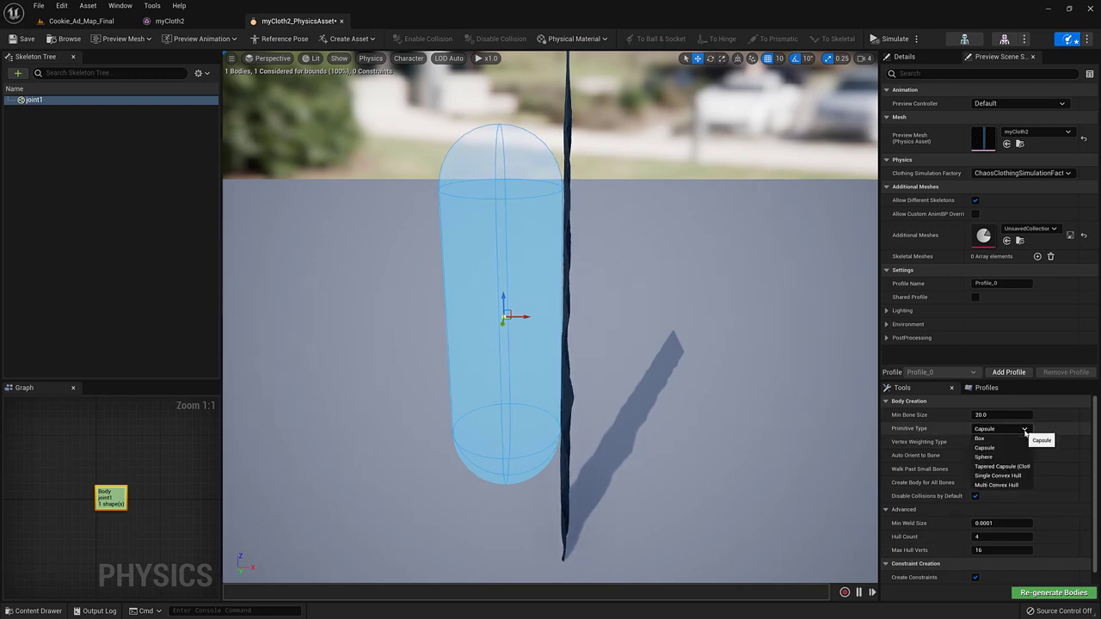
{"action": "left_click", "coordinate": [979, 438]}
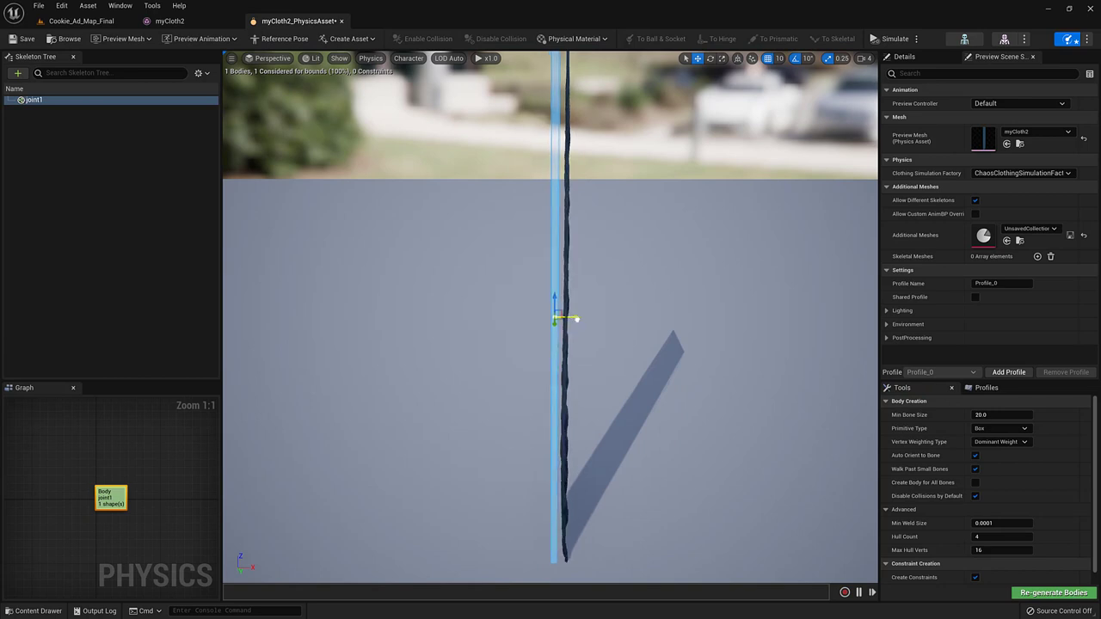
{"action": "left_click", "coordinate": [991, 429]}
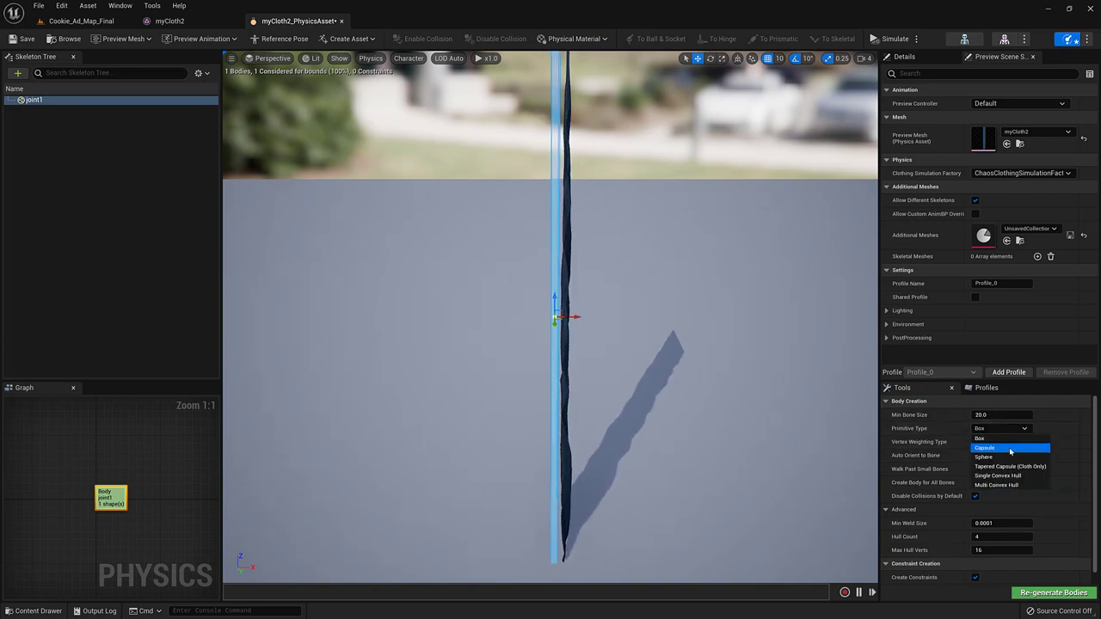
{"action": "left_click", "coordinate": [988, 448]}
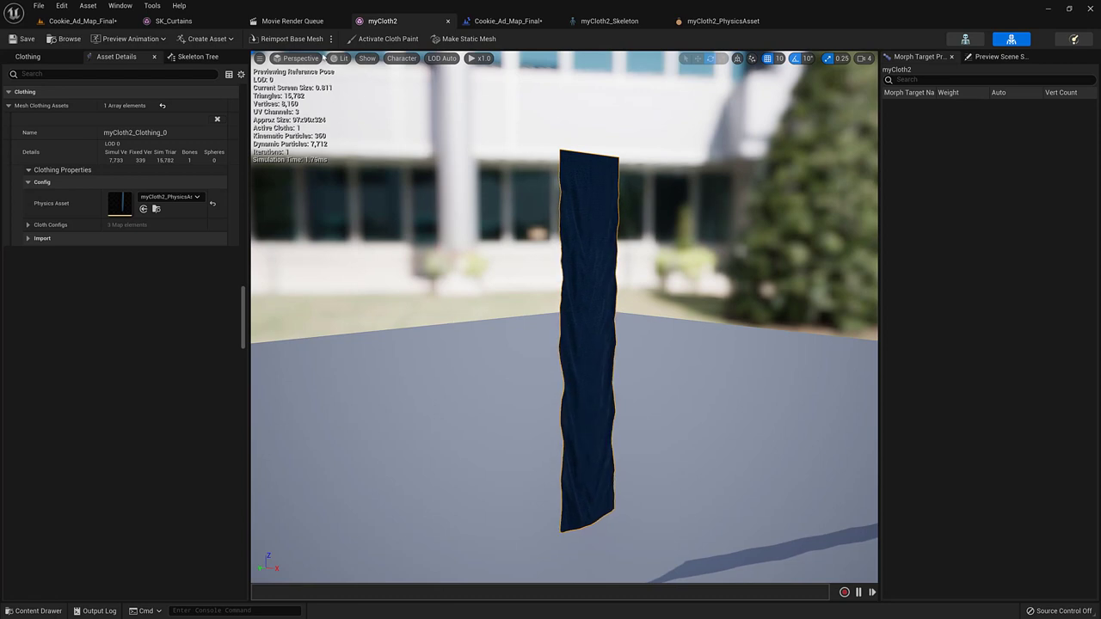
- Expand myCloth2's ChaosClothConfig to show collision, mass, material and long range attachment settings
{"action": "left_click", "coordinate": [400, 58]}
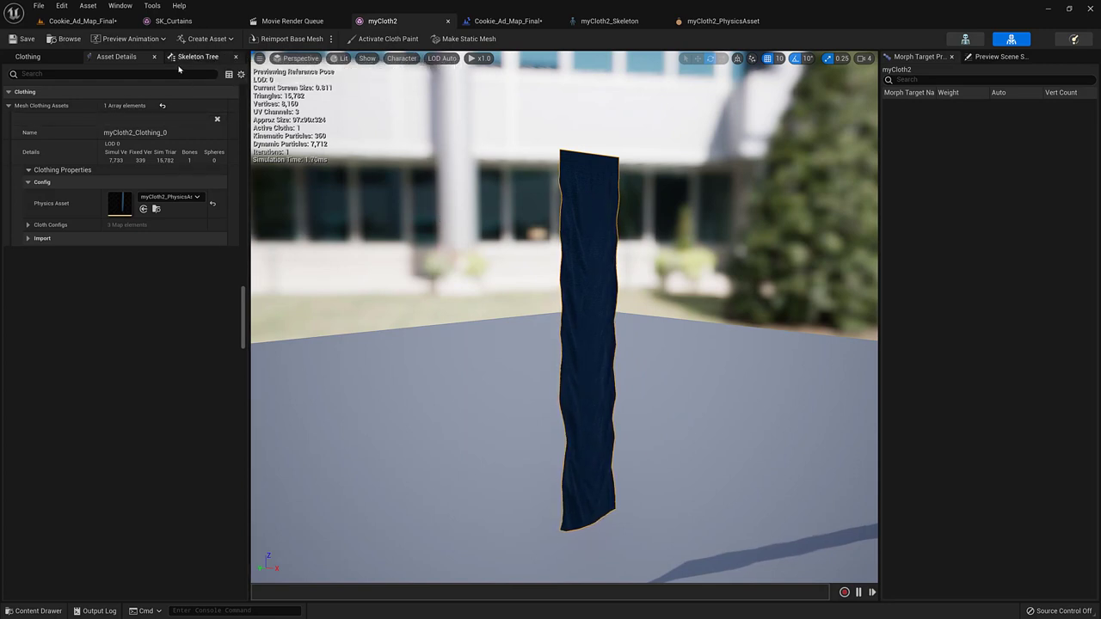
{"action": "left_click", "coordinate": [29, 224]}
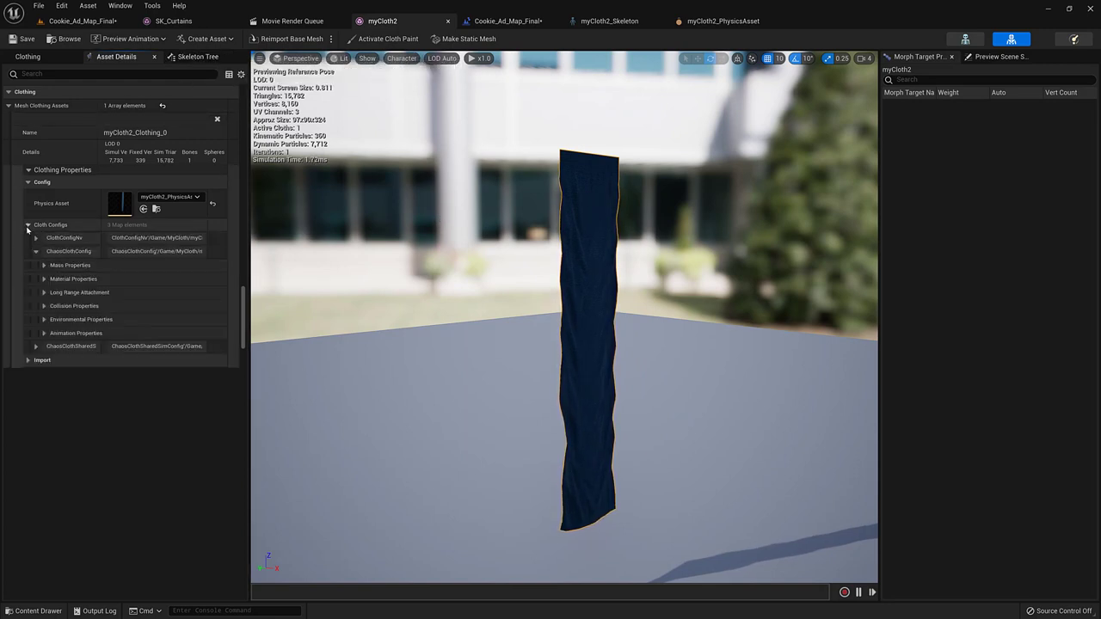
{"action": "mouse_move", "coordinate": [49, 224]}
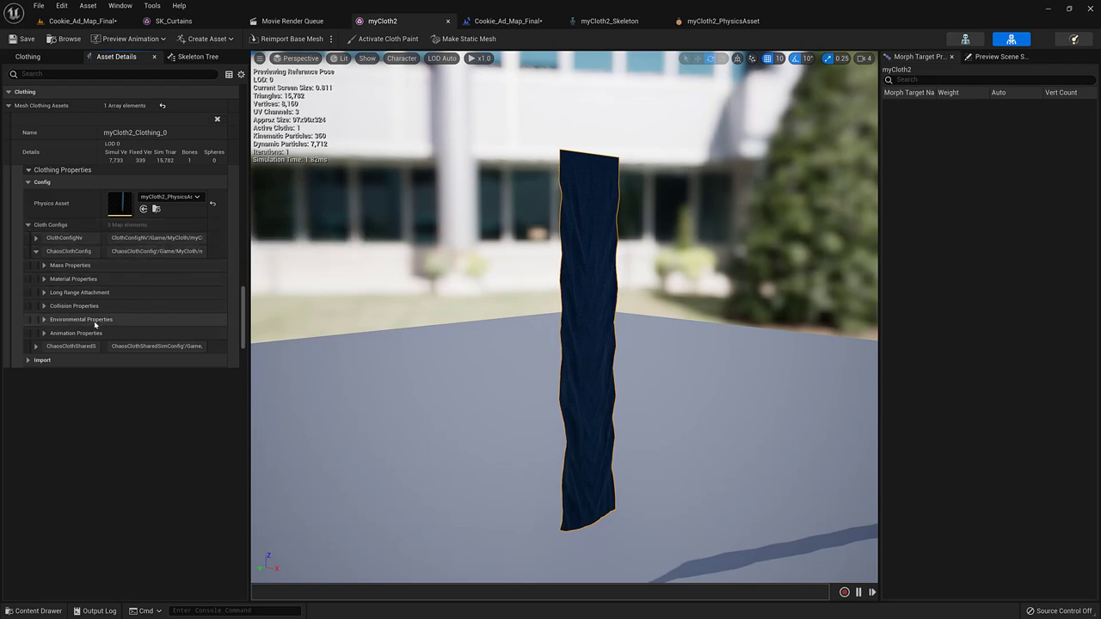
{"action": "left_click", "coordinate": [44, 305]}
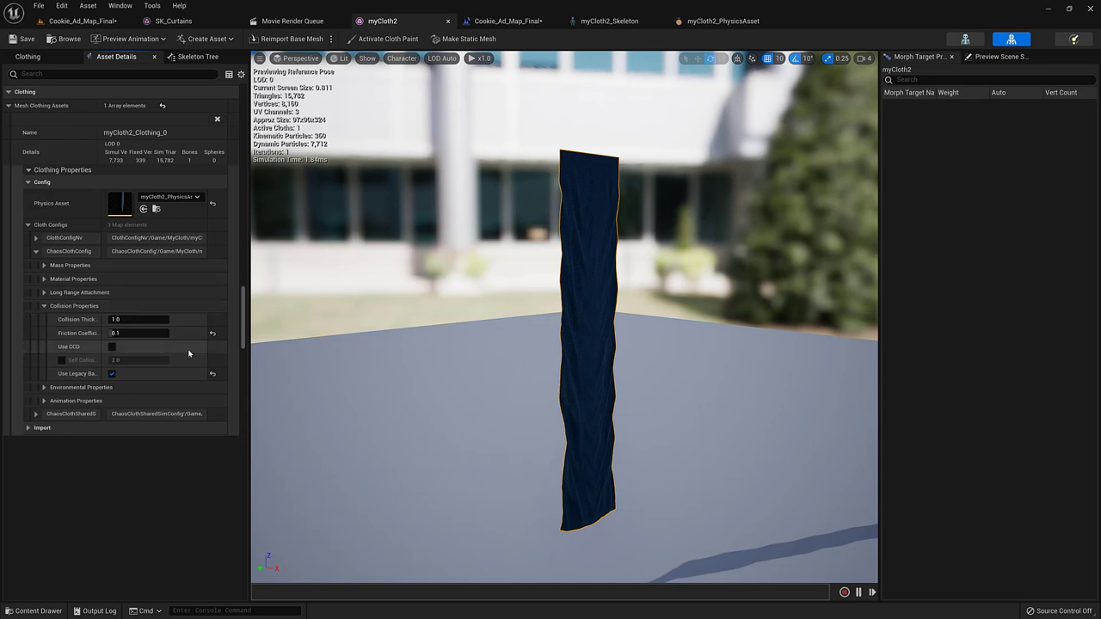
{"action": "mouse_move", "coordinate": [297, 350]}
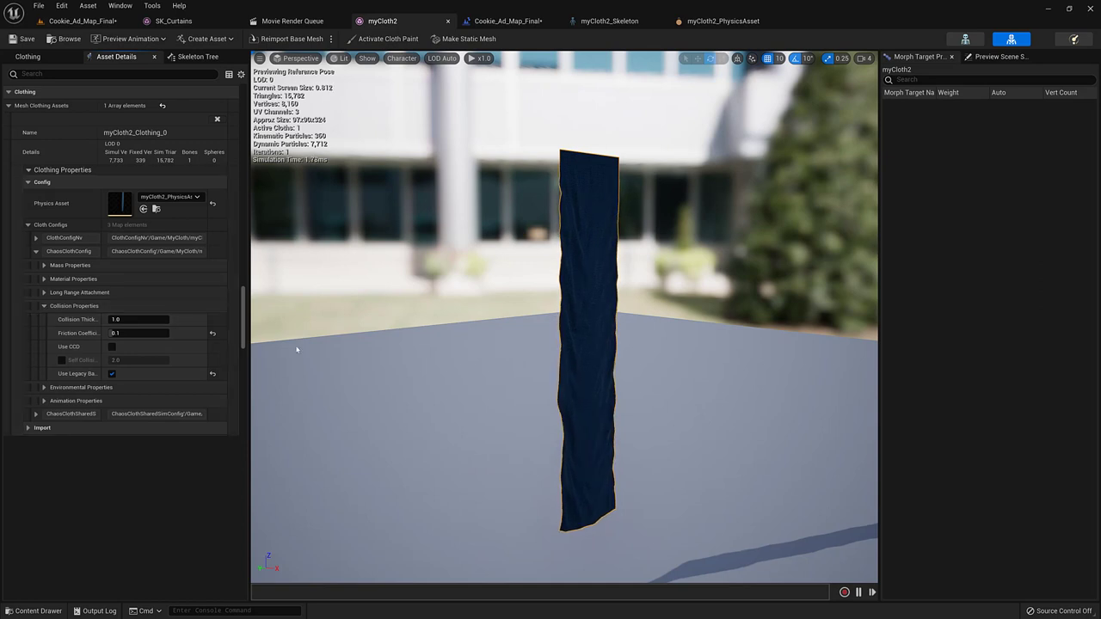
{"action": "mouse_move", "coordinate": [69, 352]}
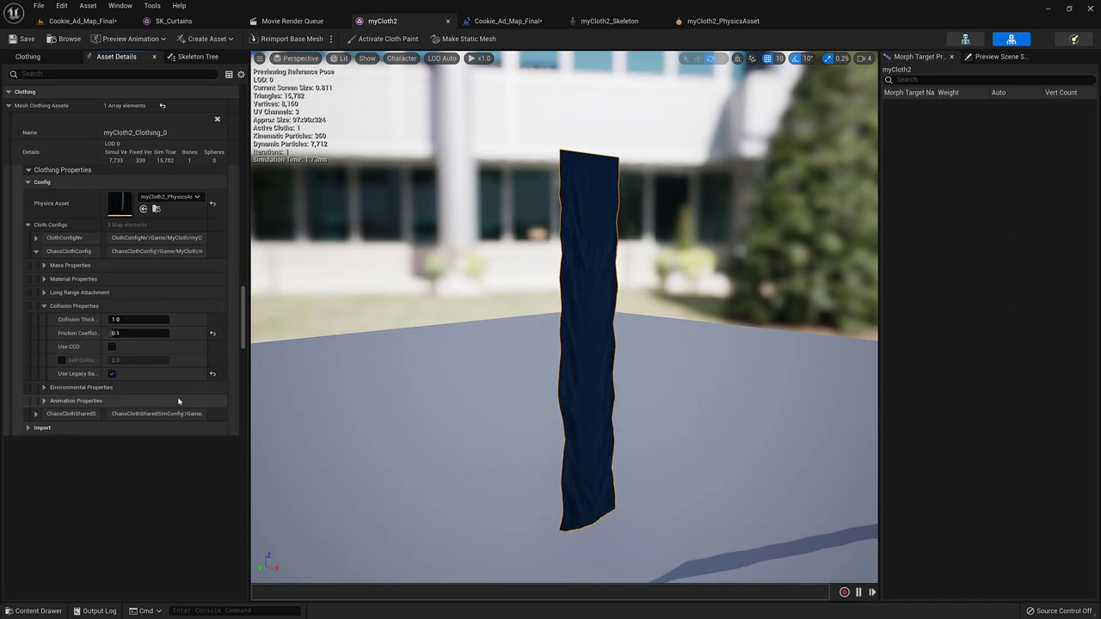
{"action": "left_click", "coordinate": [45, 264]}
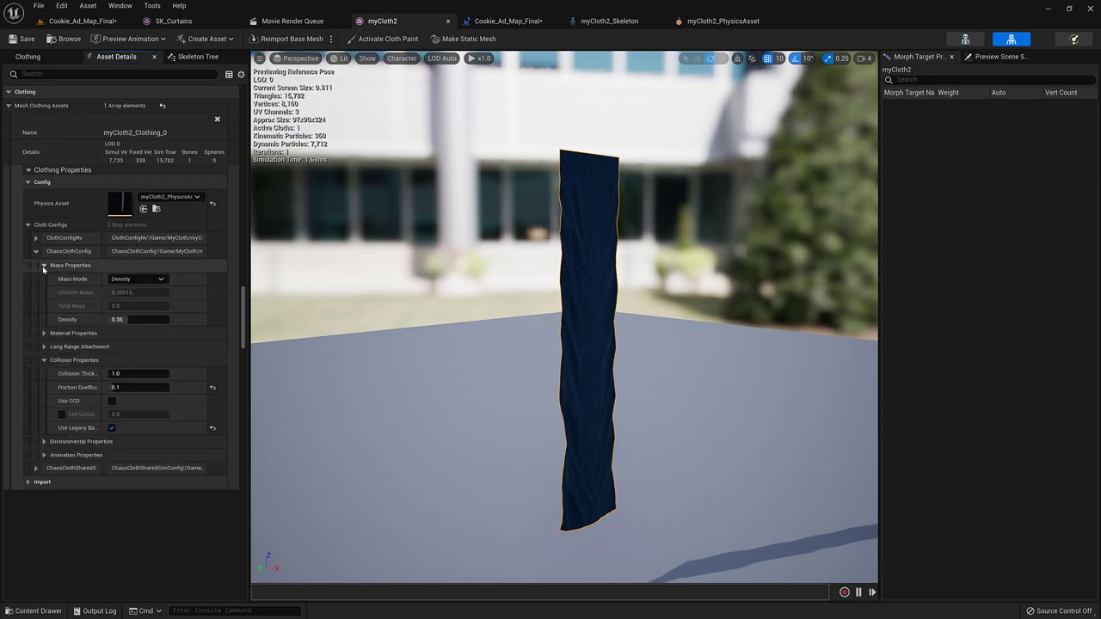
{"action": "left_click", "coordinate": [44, 332]}
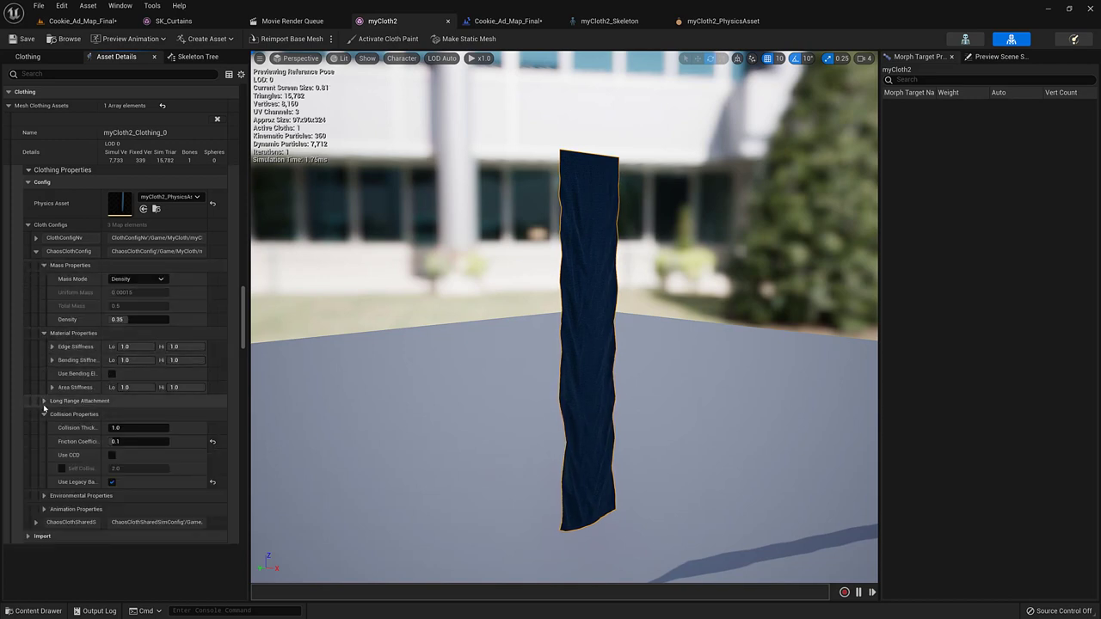
{"action": "left_click", "coordinate": [43, 400]}
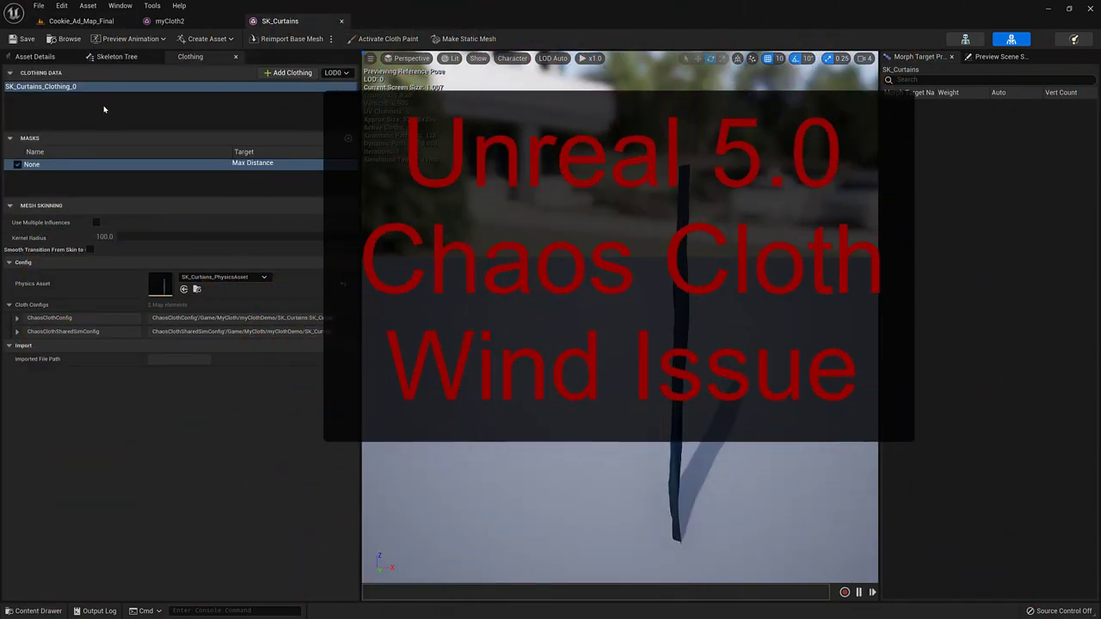
{"action": "mouse_move", "coordinate": [105, 112]}
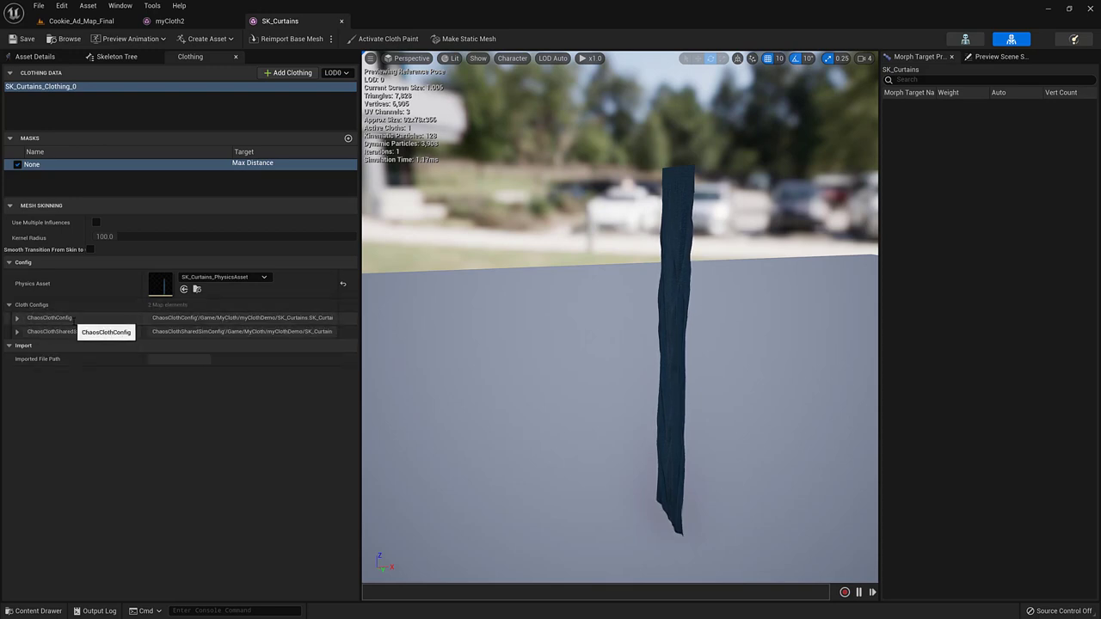
- Expand and collapse the curtains' ChaosClothConfig, then inspect myCloth2's ClothConfigNv entry
{"action": "left_click", "coordinate": [17, 318]}
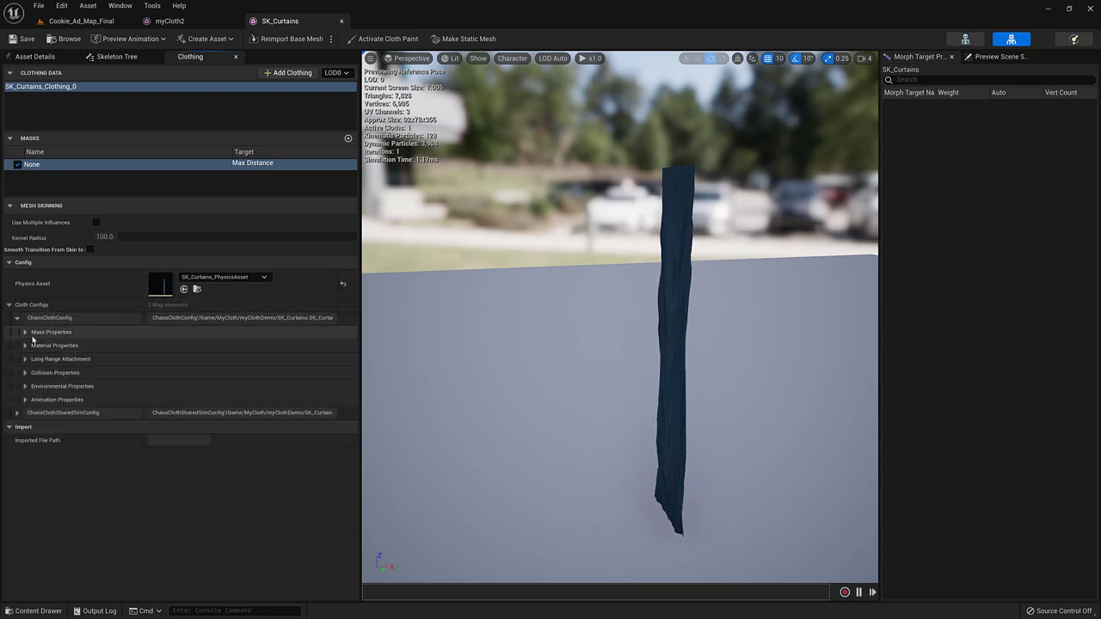
{"action": "left_click", "coordinate": [17, 317]}
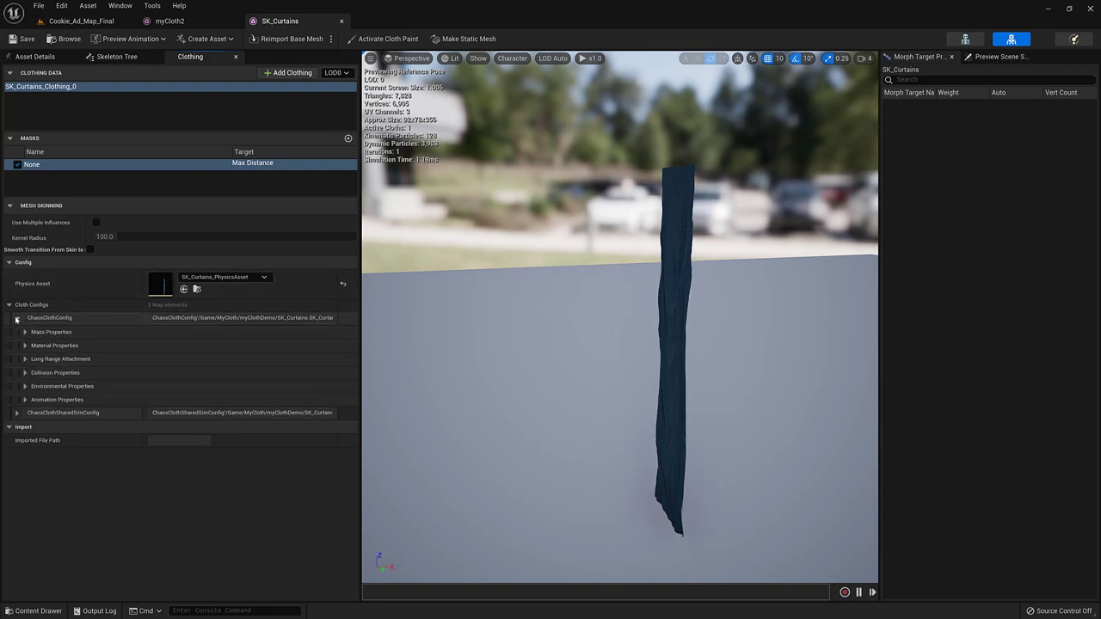
{"action": "left_click", "coordinate": [15, 317]}
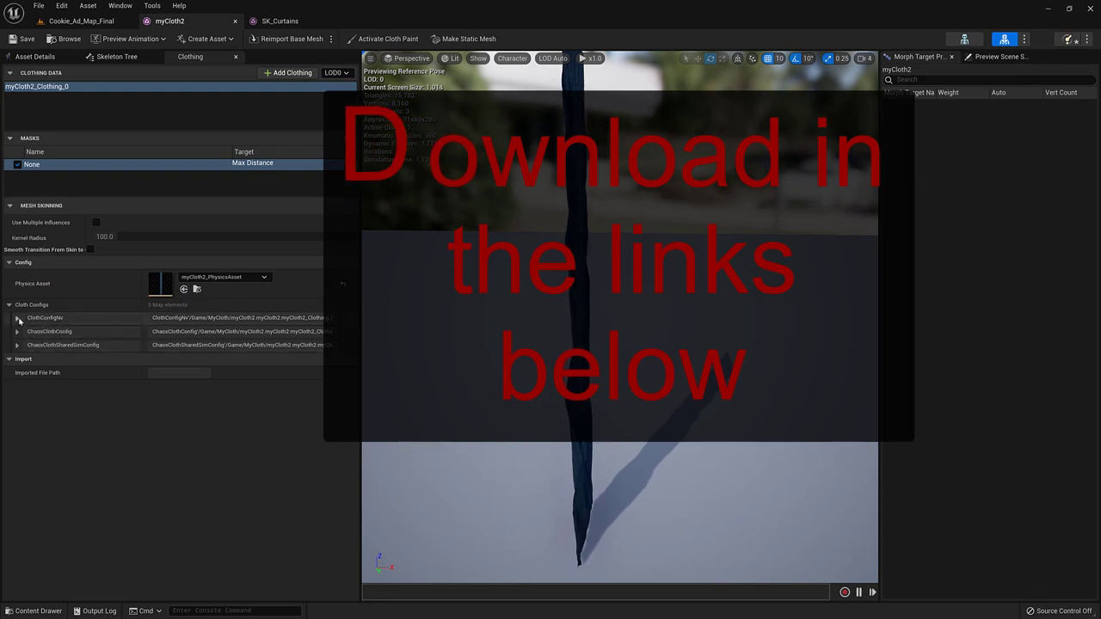
{"action": "left_click", "coordinate": [19, 319]}
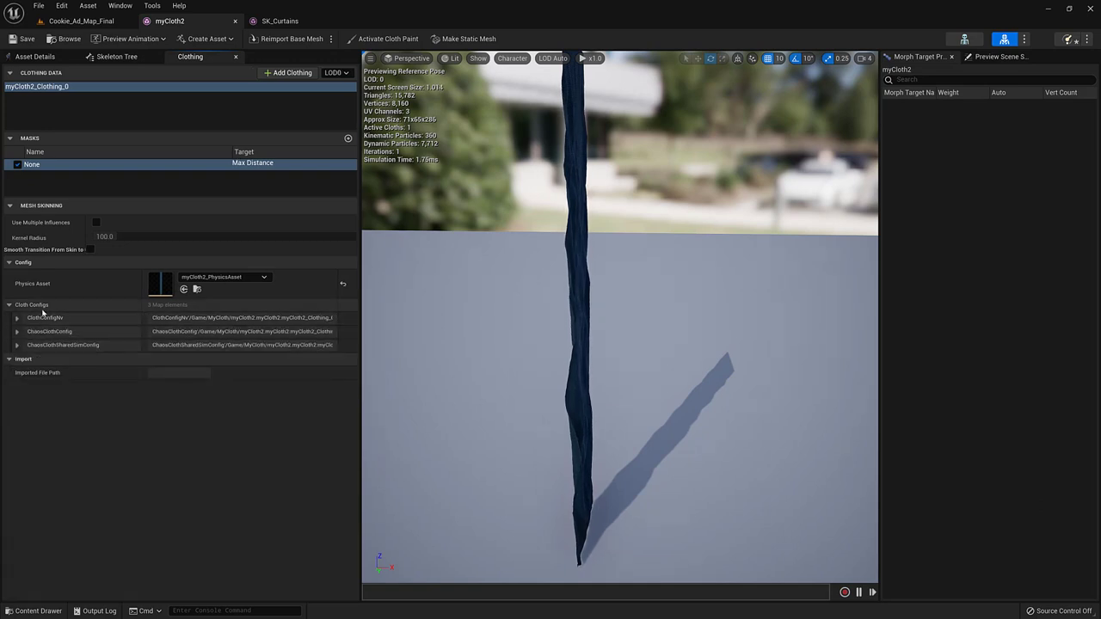
{"action": "mouse_move", "coordinate": [169, 20]}
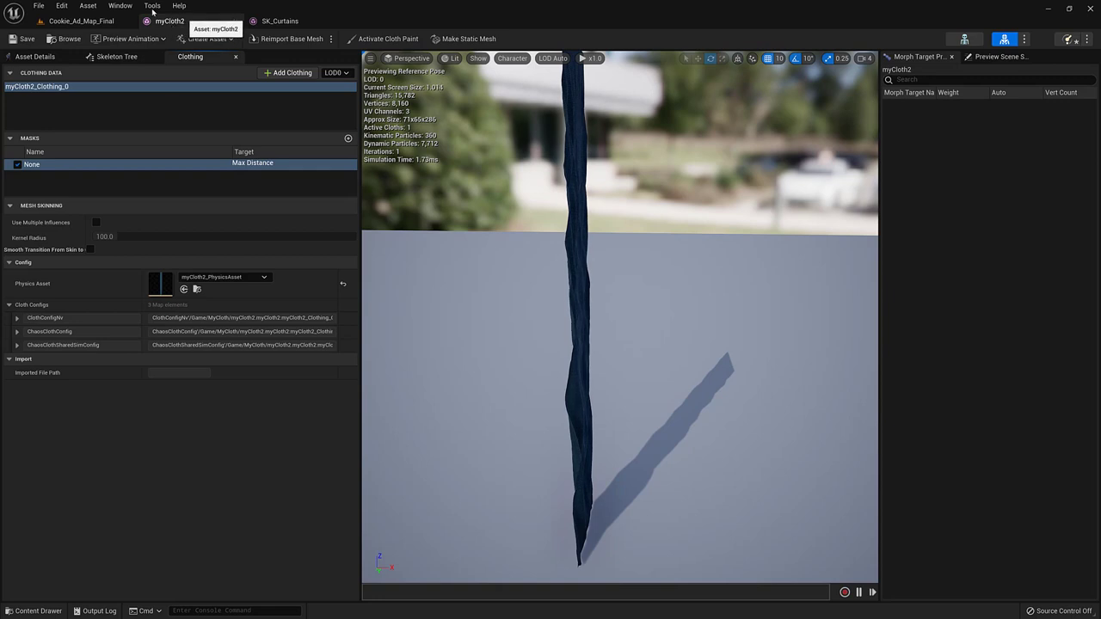
- Copy myCloth2's clothing into SK_Curtains and assign myCloth2_Clothing_0 - LOD0 to section 0
{"action": "left_click", "coordinate": [274, 12]}
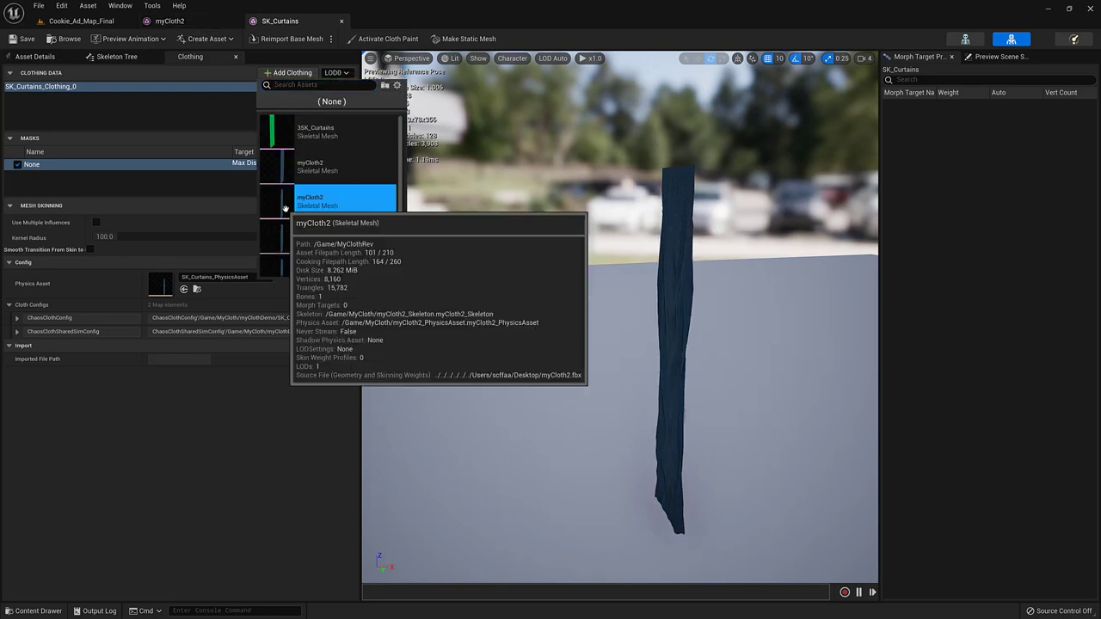
{"action": "left_click", "coordinate": [310, 202]}
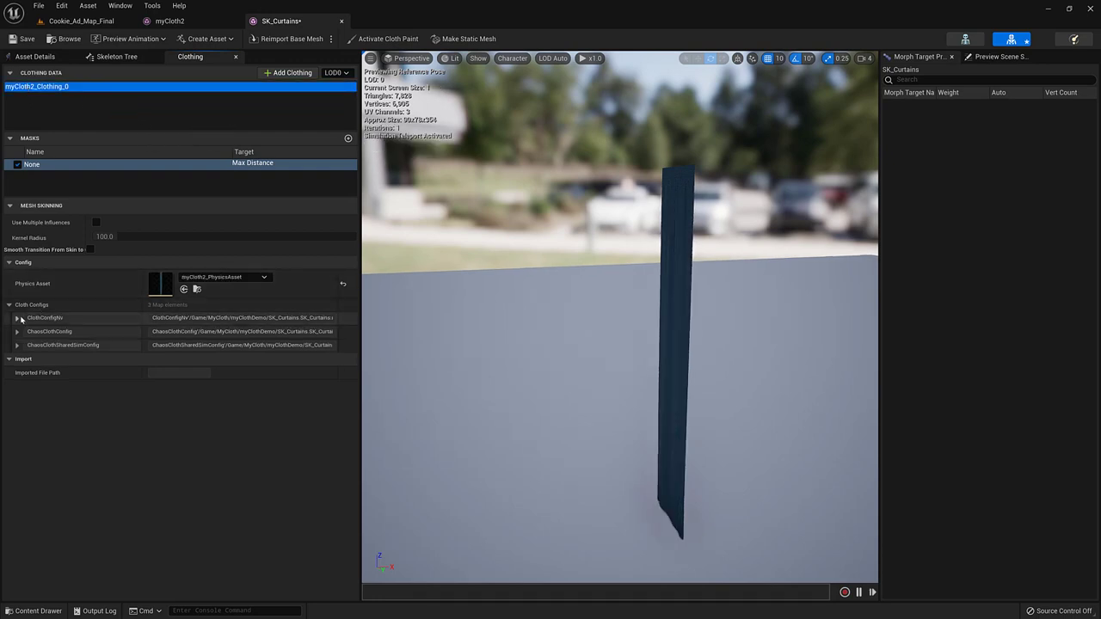
{"action": "left_click", "coordinate": [19, 313]}
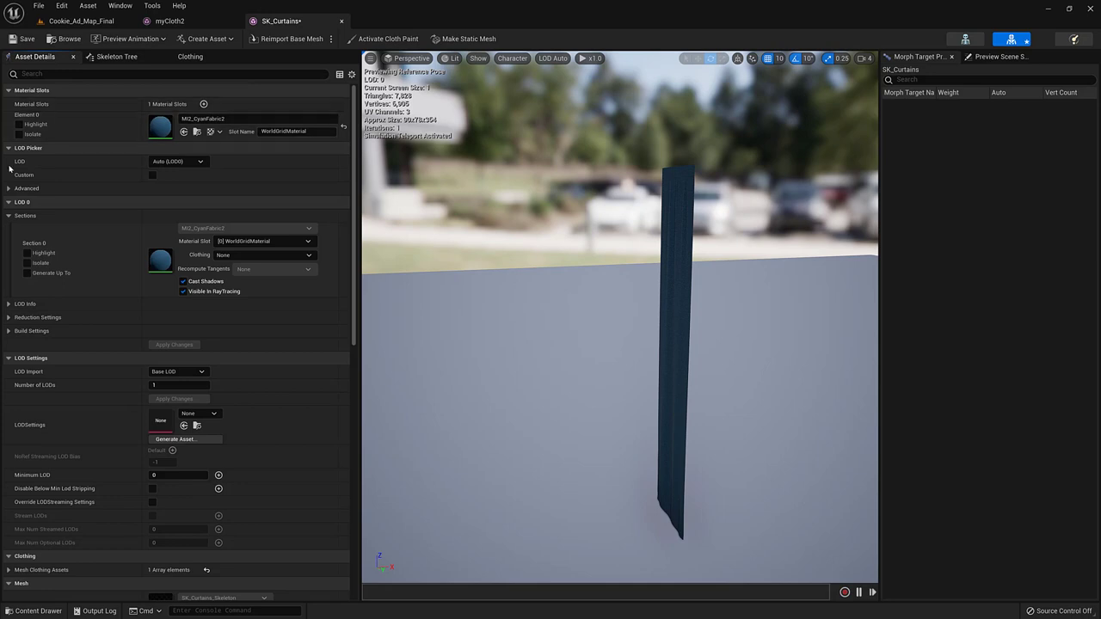
{"action": "left_click", "coordinate": [307, 255]}
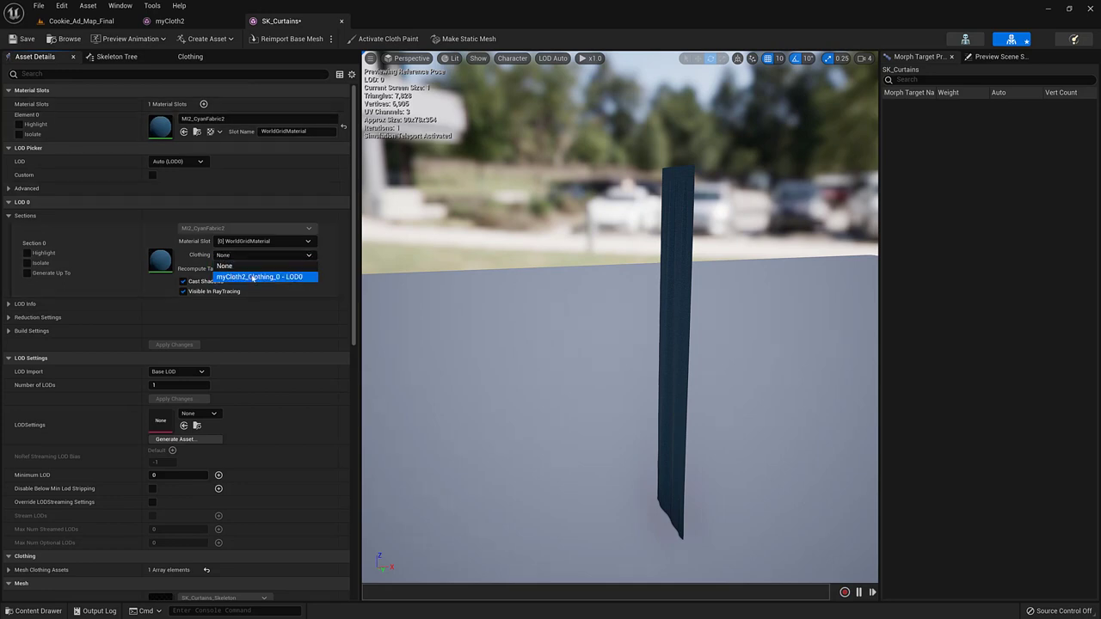
{"action": "left_click", "coordinate": [265, 277]}
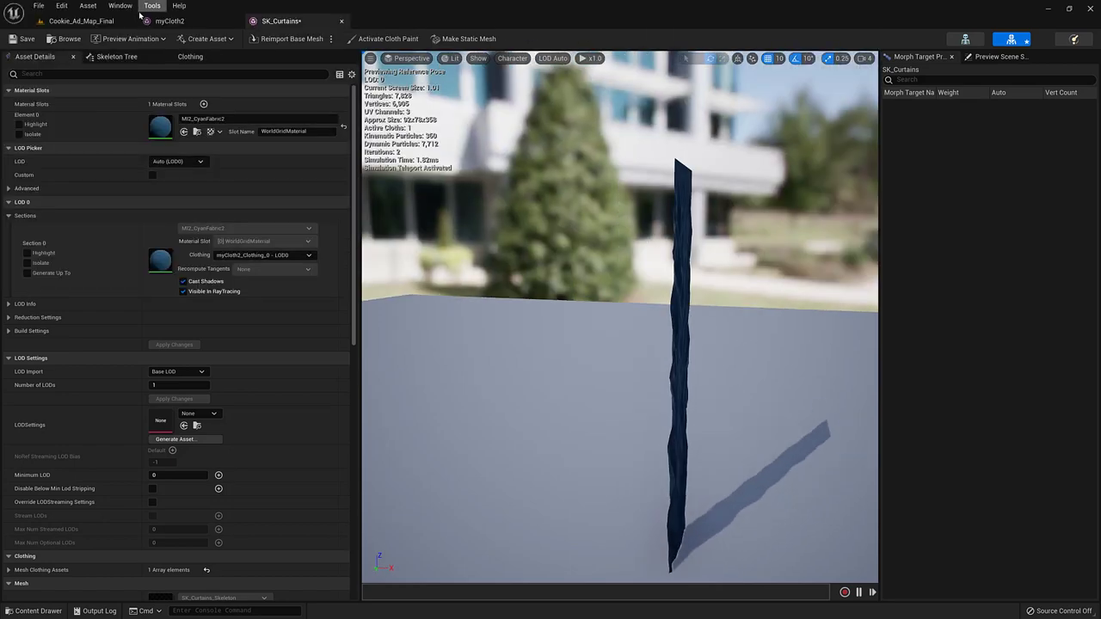
{"action": "left_click", "coordinate": [190, 56]}
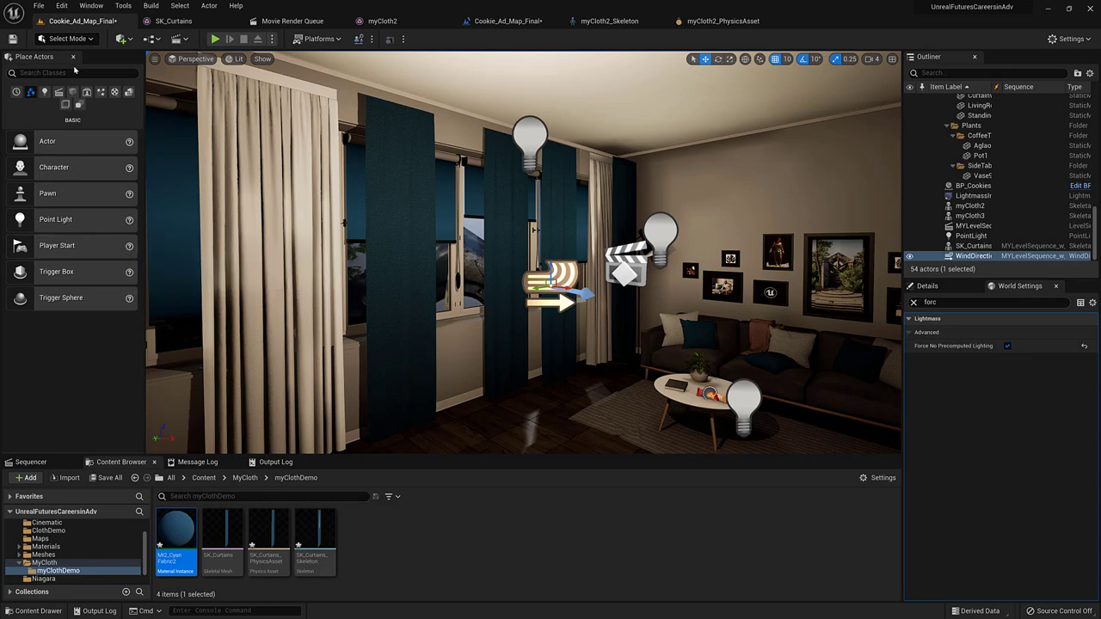
- Search Place Actors for 'wind', open the level sequence and select the SK_Curtains track
{"action": "type", "text": "wind"}
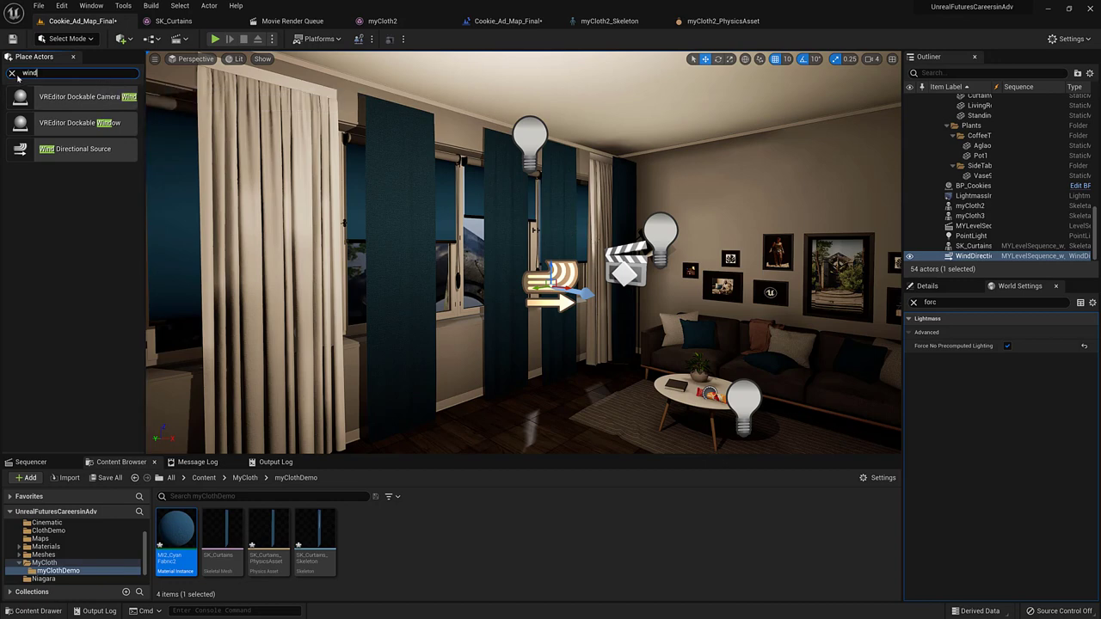
{"action": "left_click", "coordinate": [12, 76]}
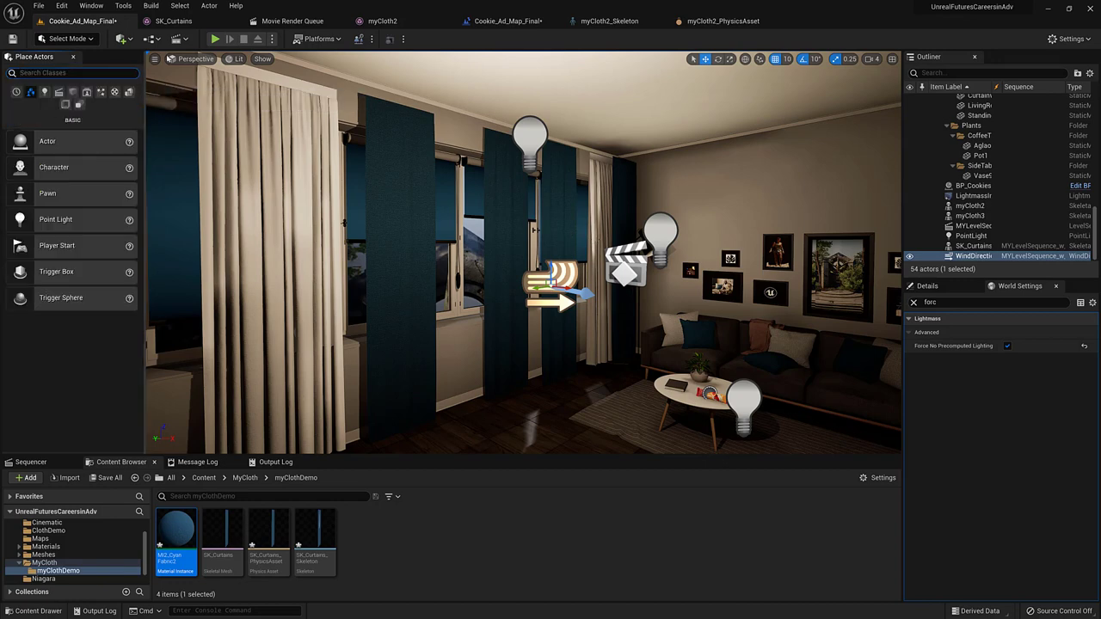
{"action": "left_click", "coordinate": [176, 39]}
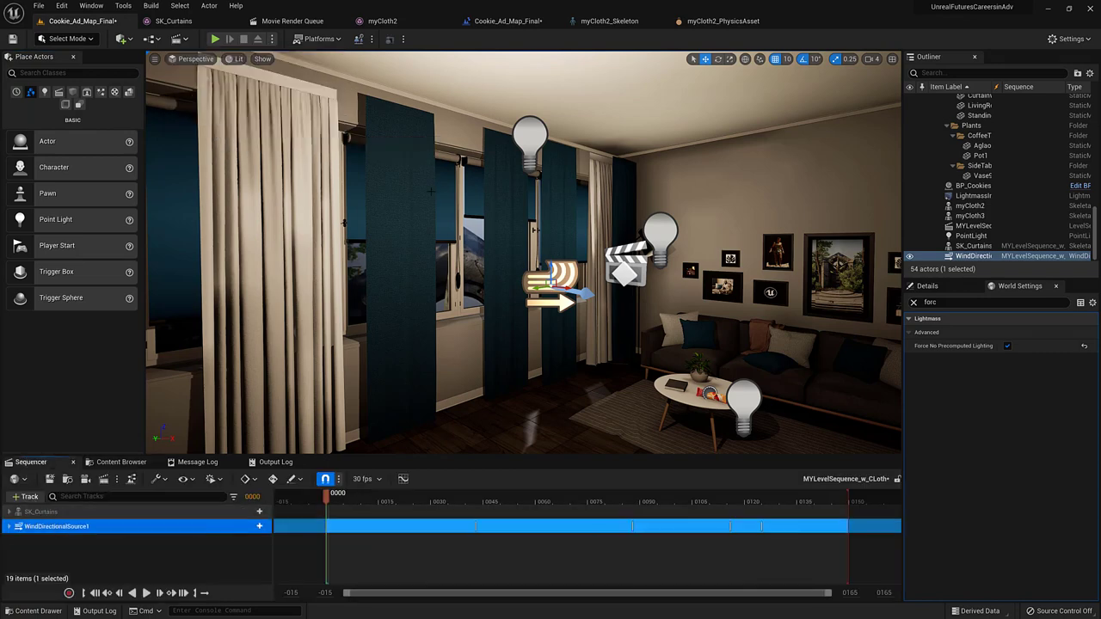
{"action": "left_click", "coordinate": [967, 205]}
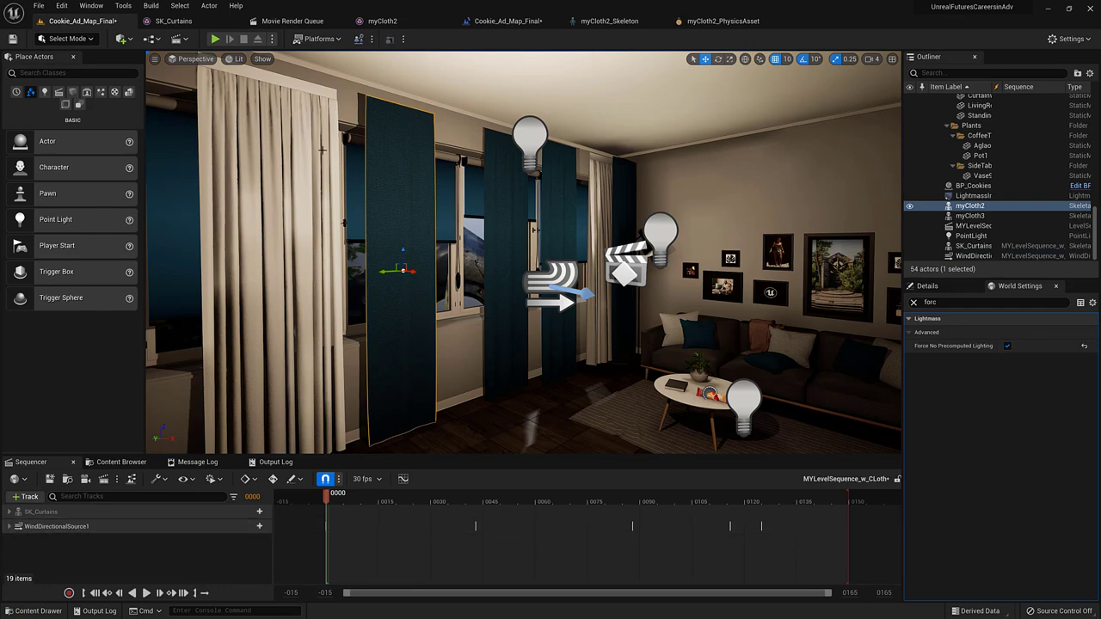
{"action": "left_click", "coordinate": [26, 497]}
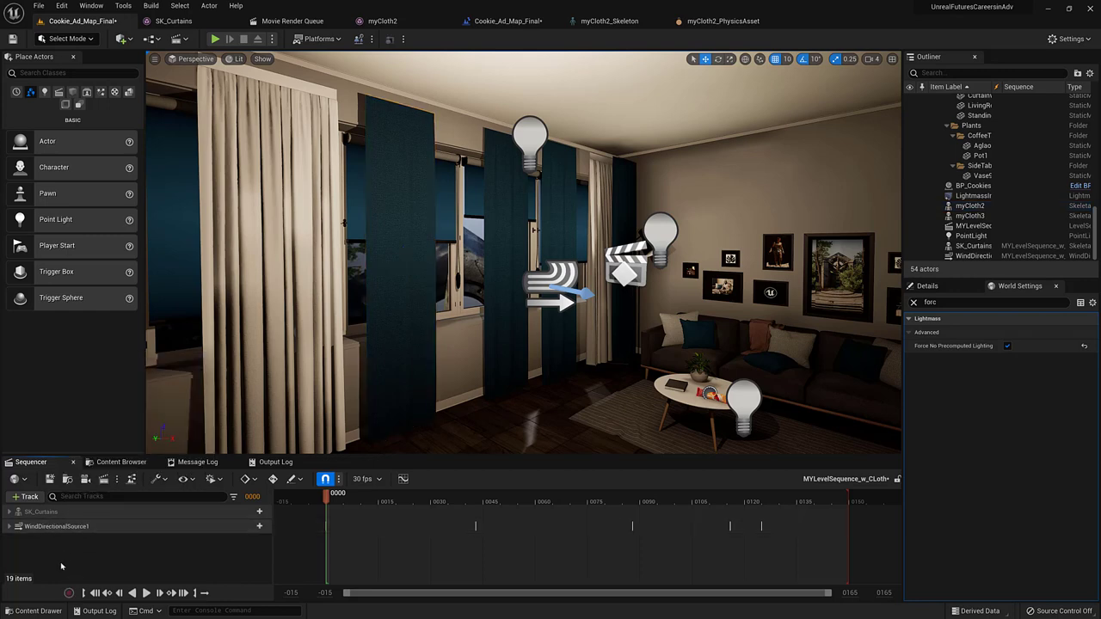
{"action": "left_click", "coordinate": [34, 514]}
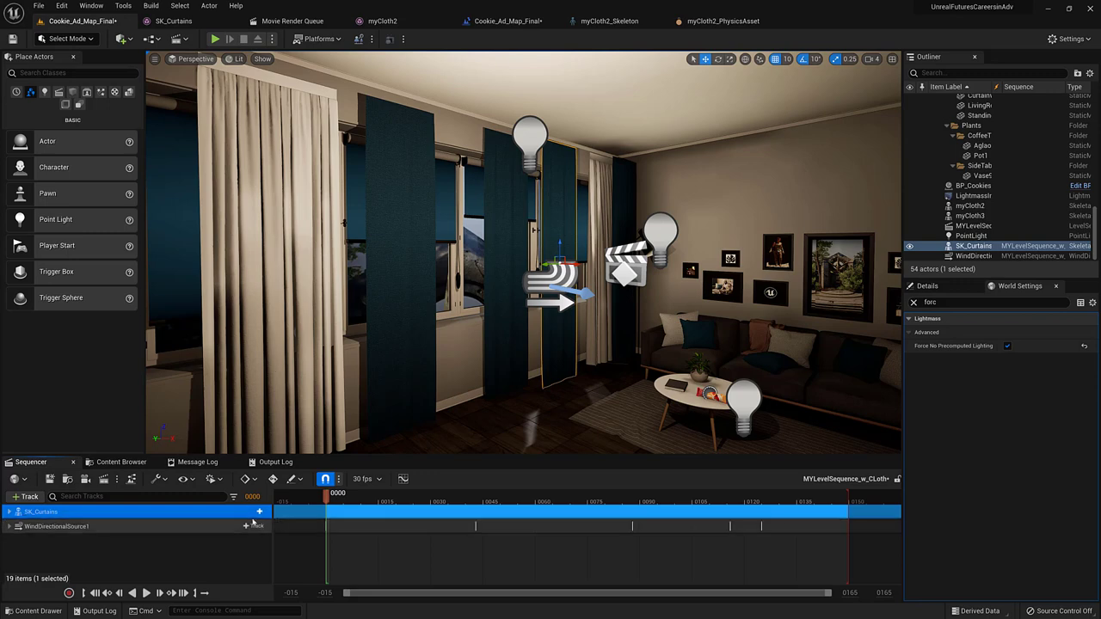
- Add SkeletalMeshComponent0 to SK_Curtains, expand WindDirectionalSource1 and scrub the wind animation
{"action": "left_click", "coordinate": [259, 511]}
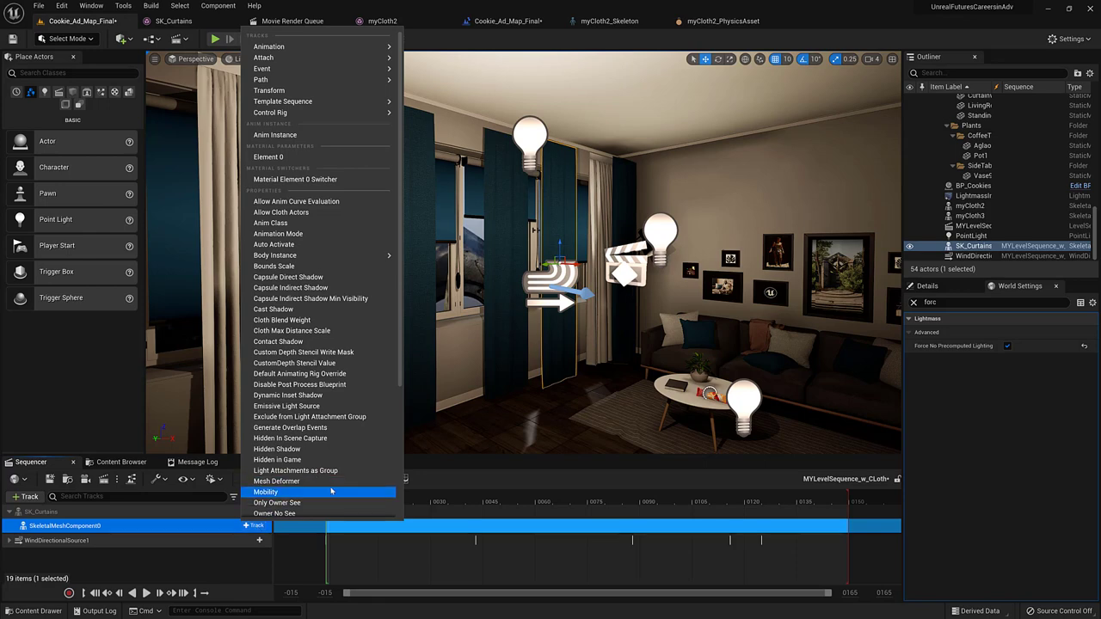
{"action": "mouse_move", "coordinate": [343, 287]}
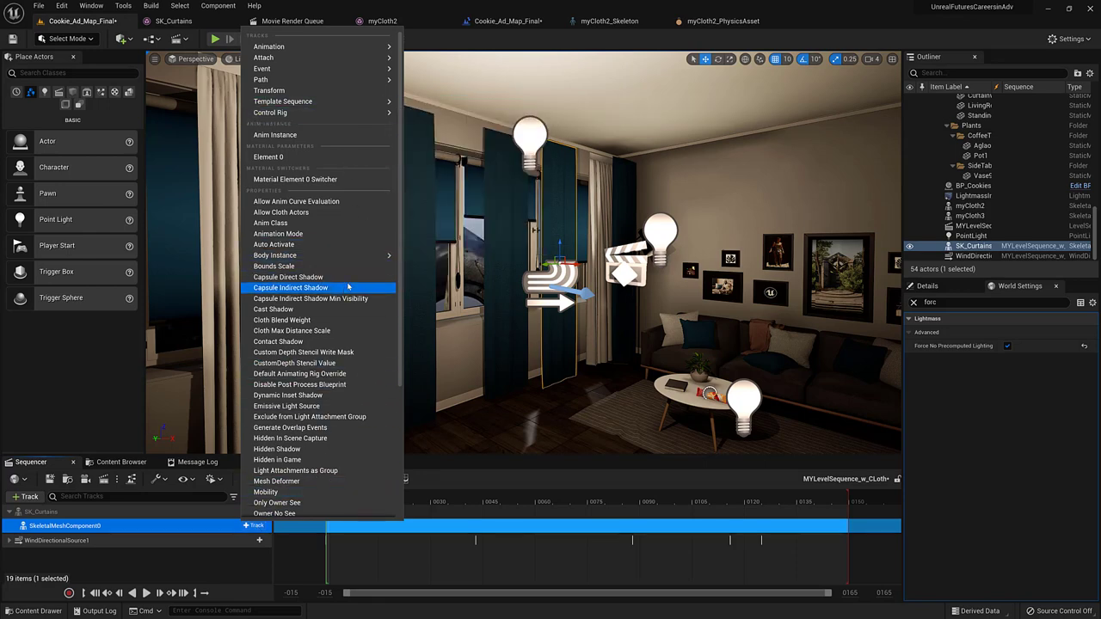
{"action": "mouse_move", "coordinate": [333, 320]}
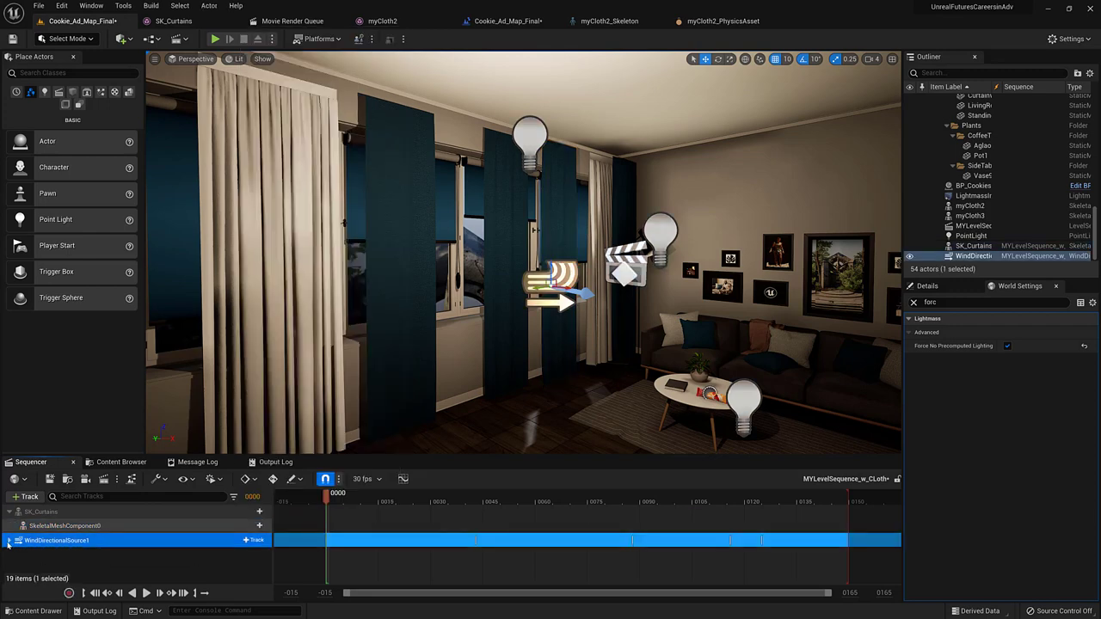
{"action": "right_click", "coordinate": [43, 540]}
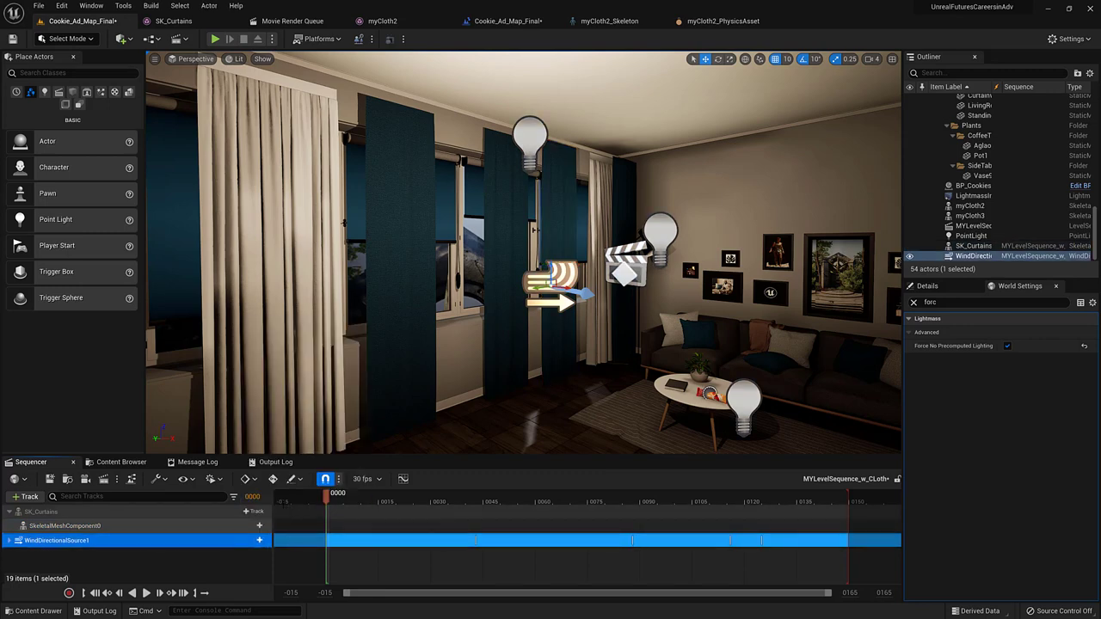
{"action": "left_click", "coordinate": [11, 540]}
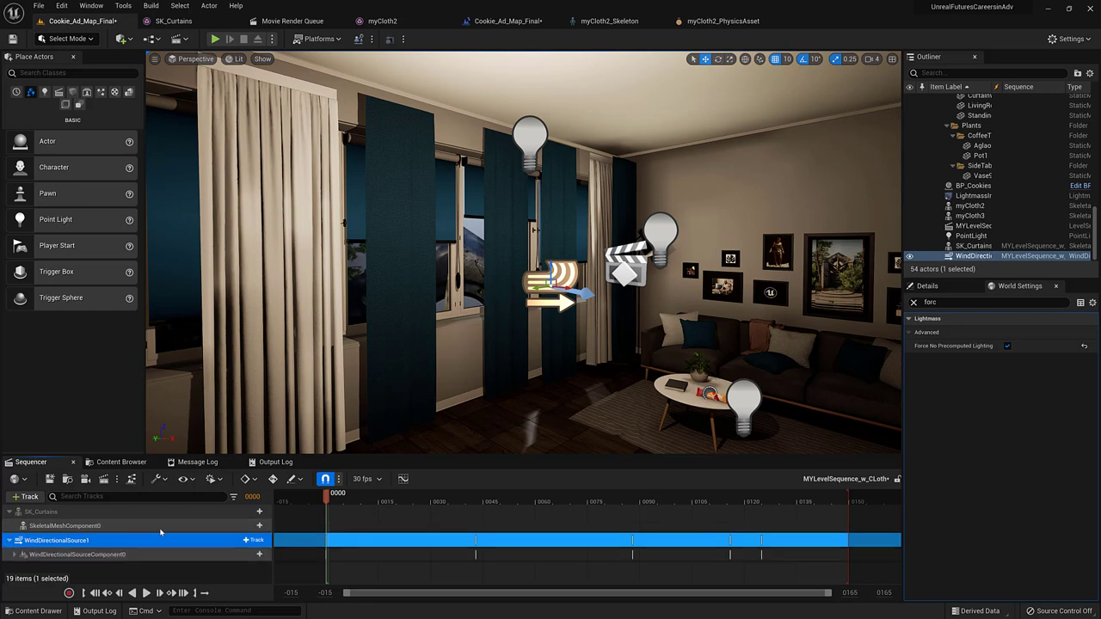
{"action": "mouse_move", "coordinate": [249, 555]}
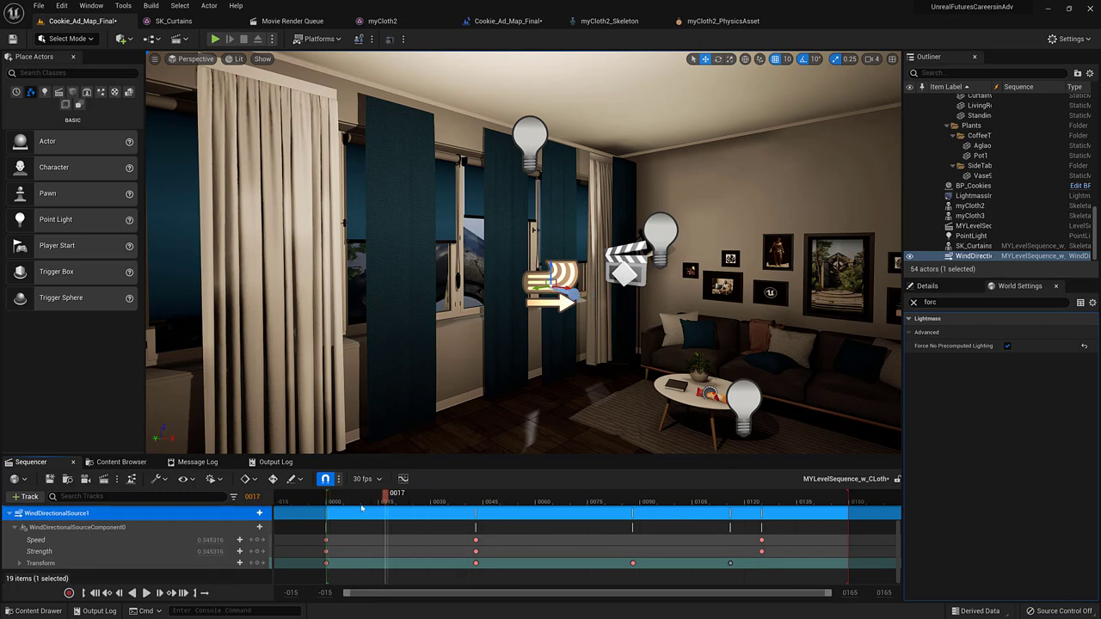
{"action": "left_click", "coordinate": [516, 501]}
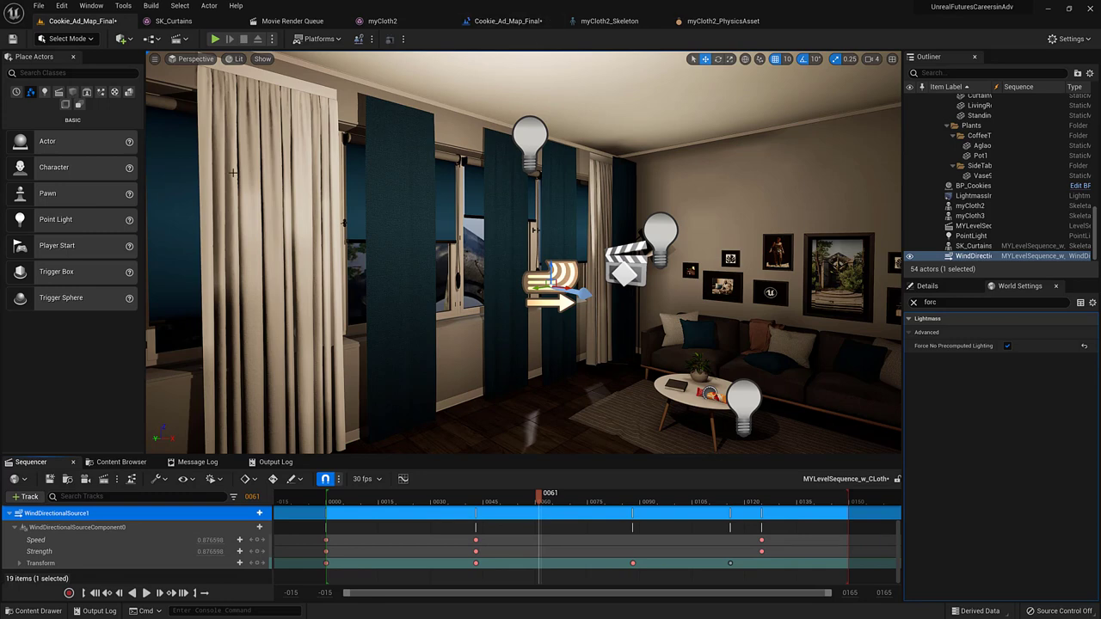
{"action": "left_click", "coordinate": [123, 39]}
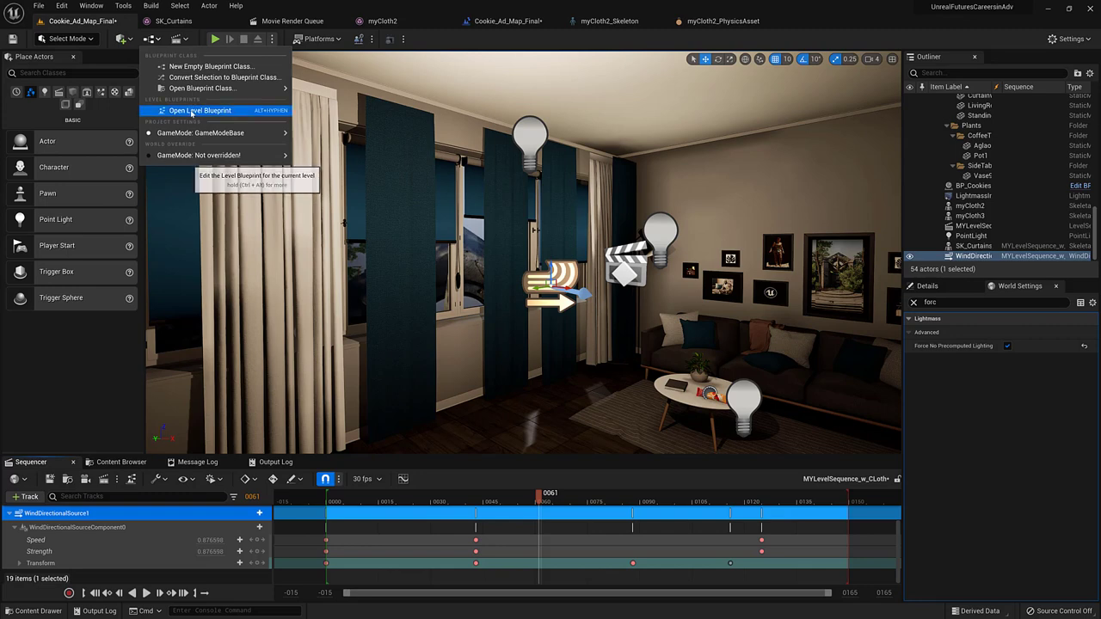
- In the Level Blueprint, add a Sequence Player node to play MYLevelSequence_w_CLoth on key 1
{"action": "left_click", "coordinate": [200, 110]}
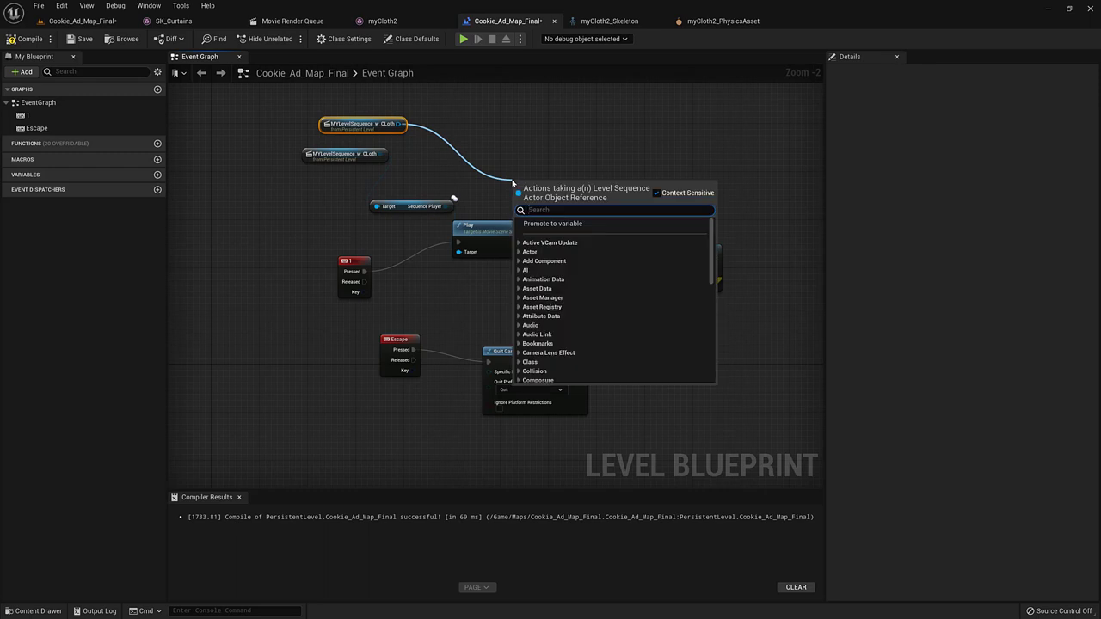
{"action": "type", "text": "play se"}
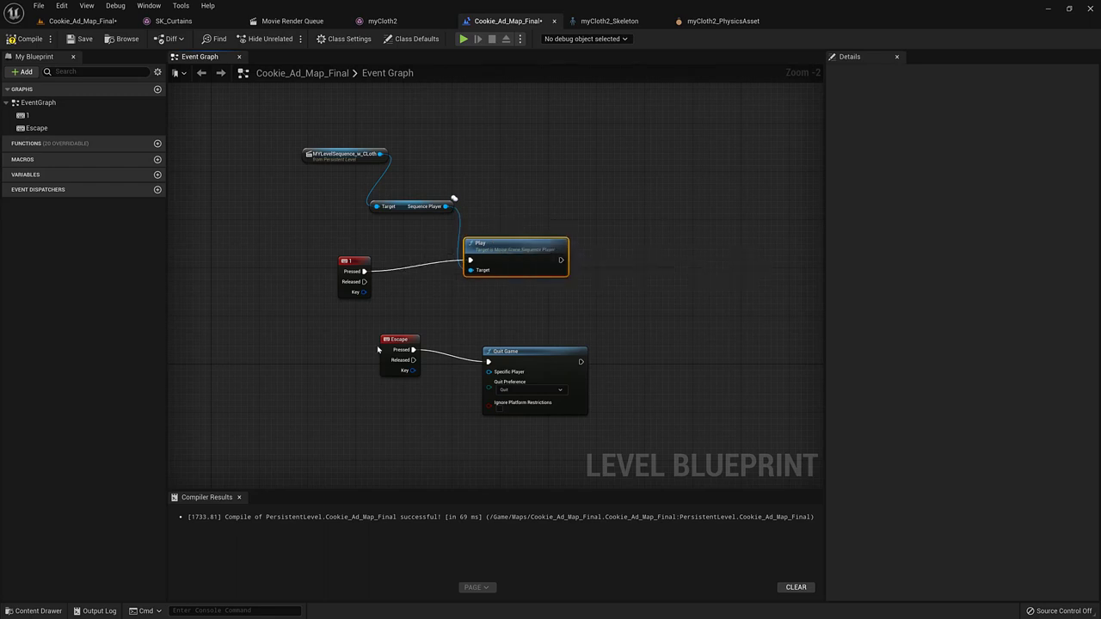
{"action": "left_click", "coordinate": [399, 338]}
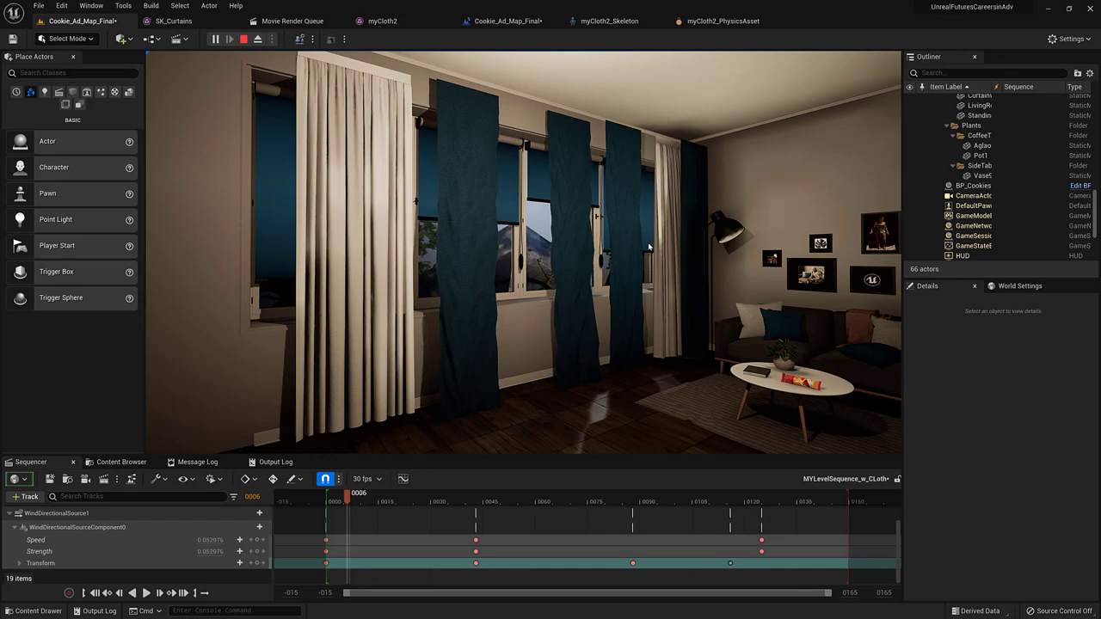
{"action": "mouse_move", "coordinate": [752, 227]}
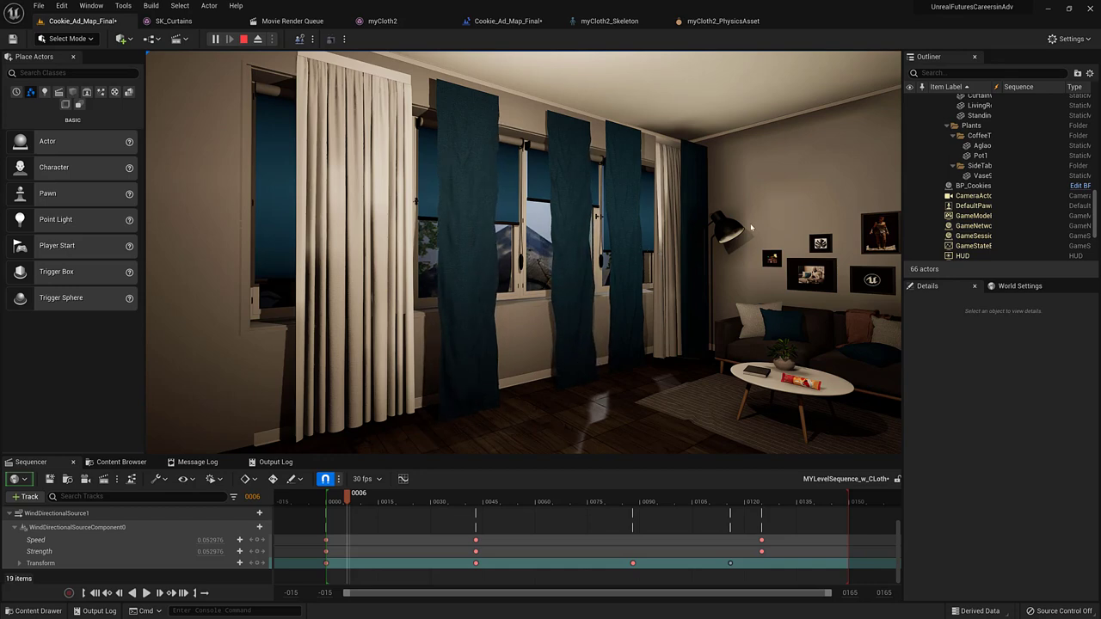